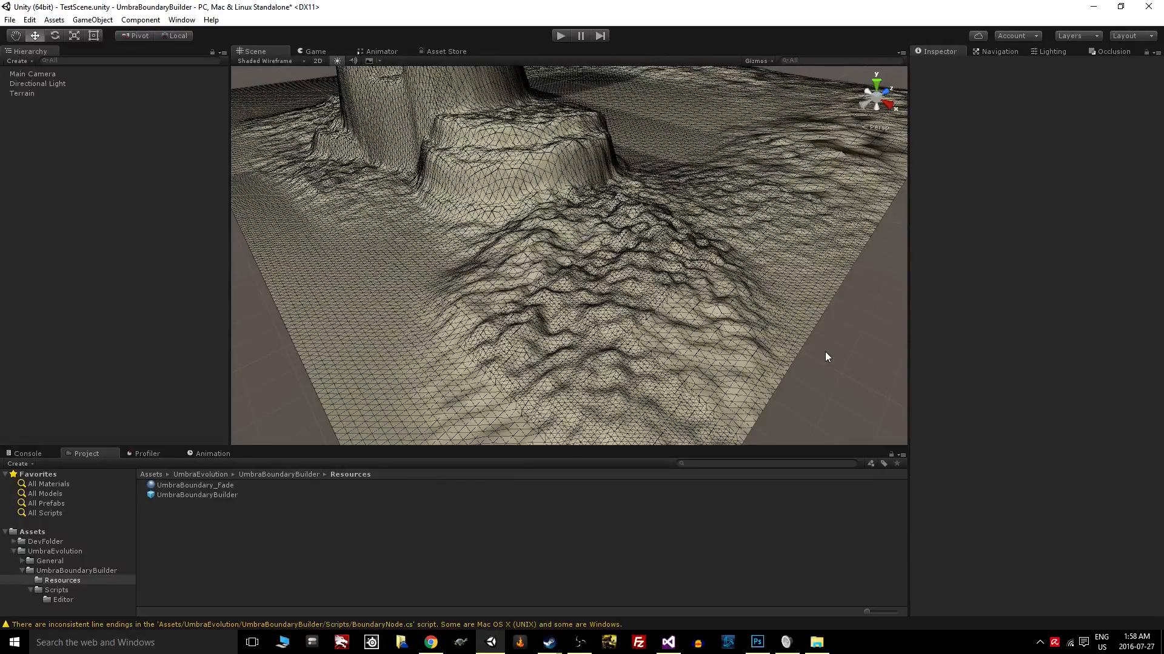
mouse_move(457, 324)
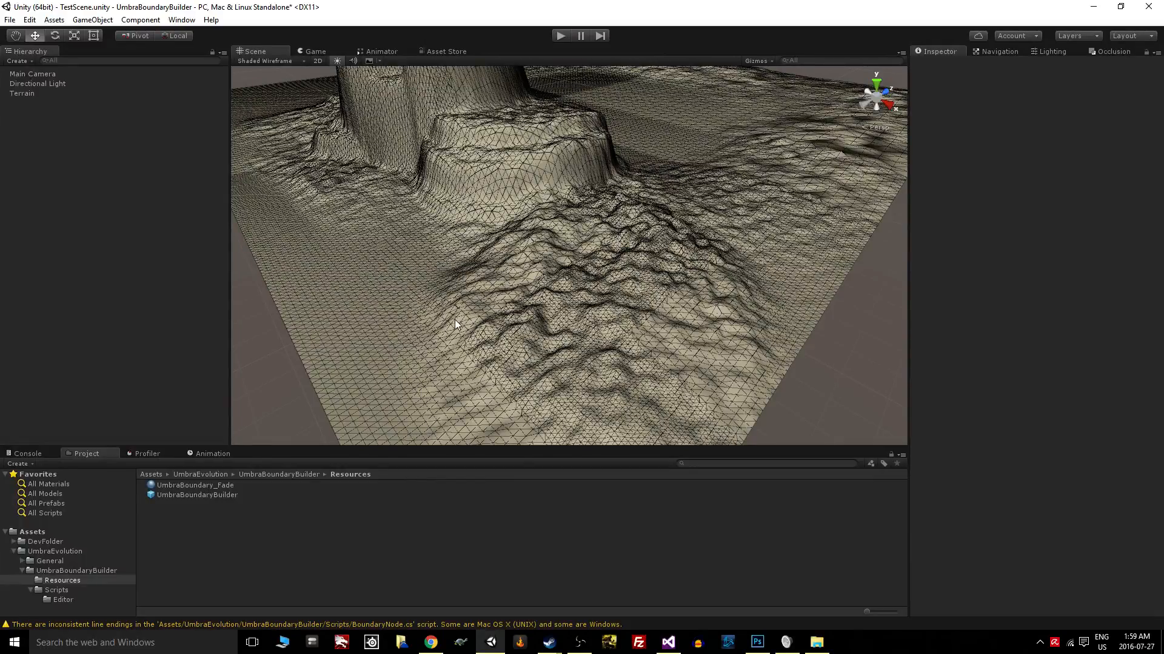
mouse_move(71, 133)
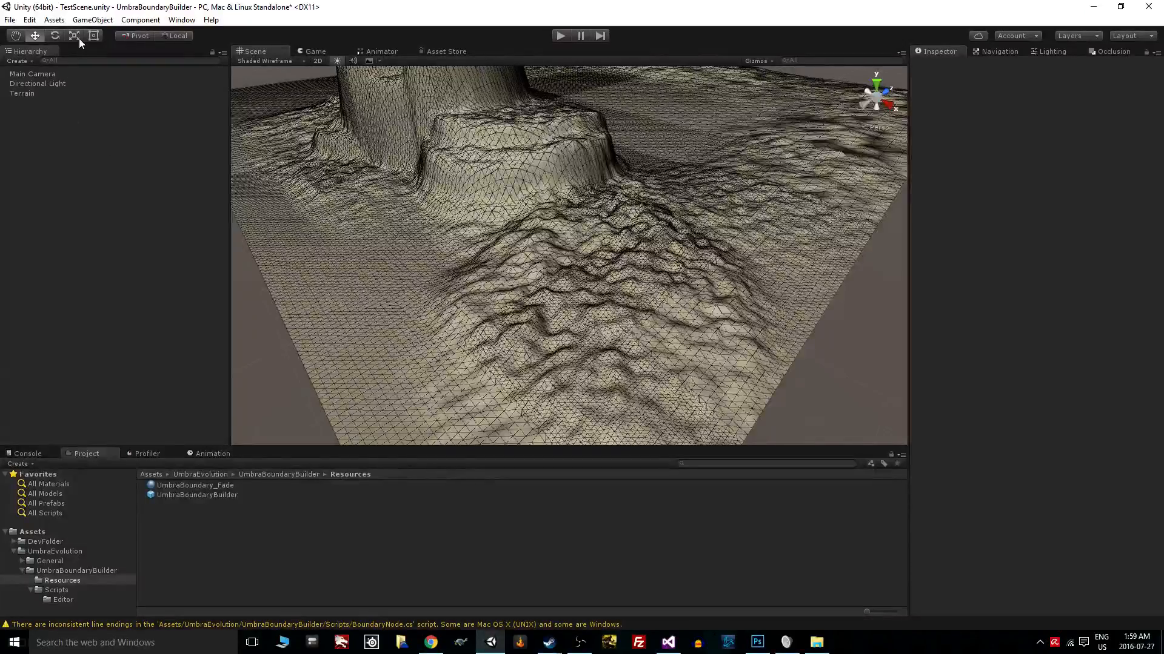
- Add an UmbraBoundaryBuilder object via GameObject > UmbraEvolution
click(92, 19)
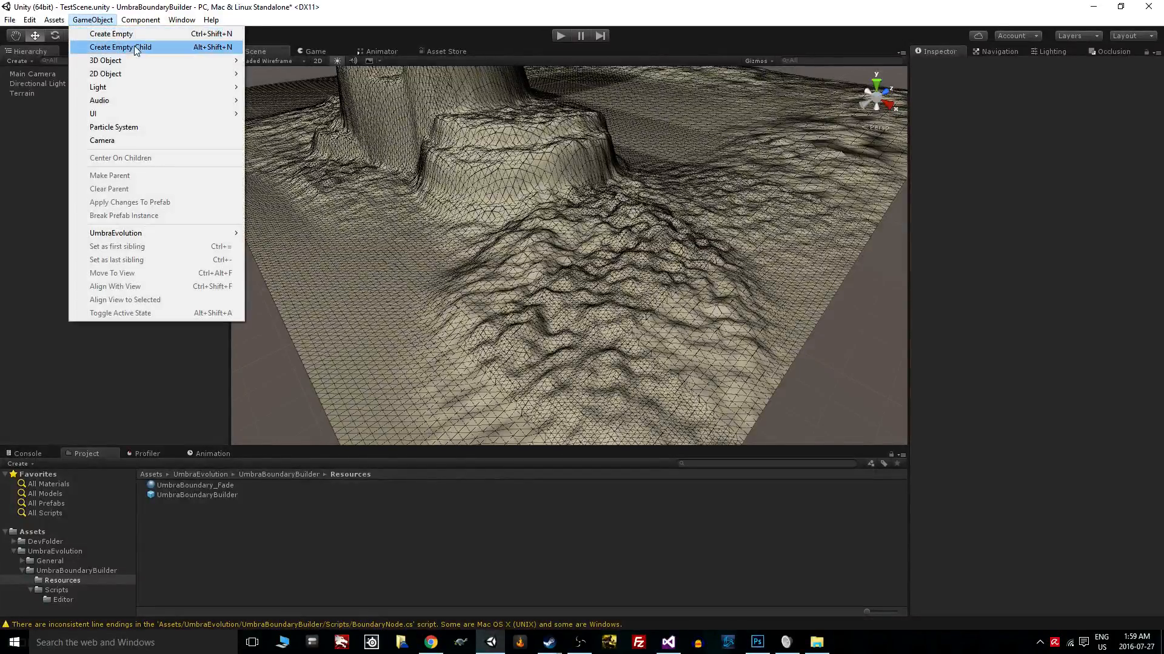
mouse_move(116, 233)
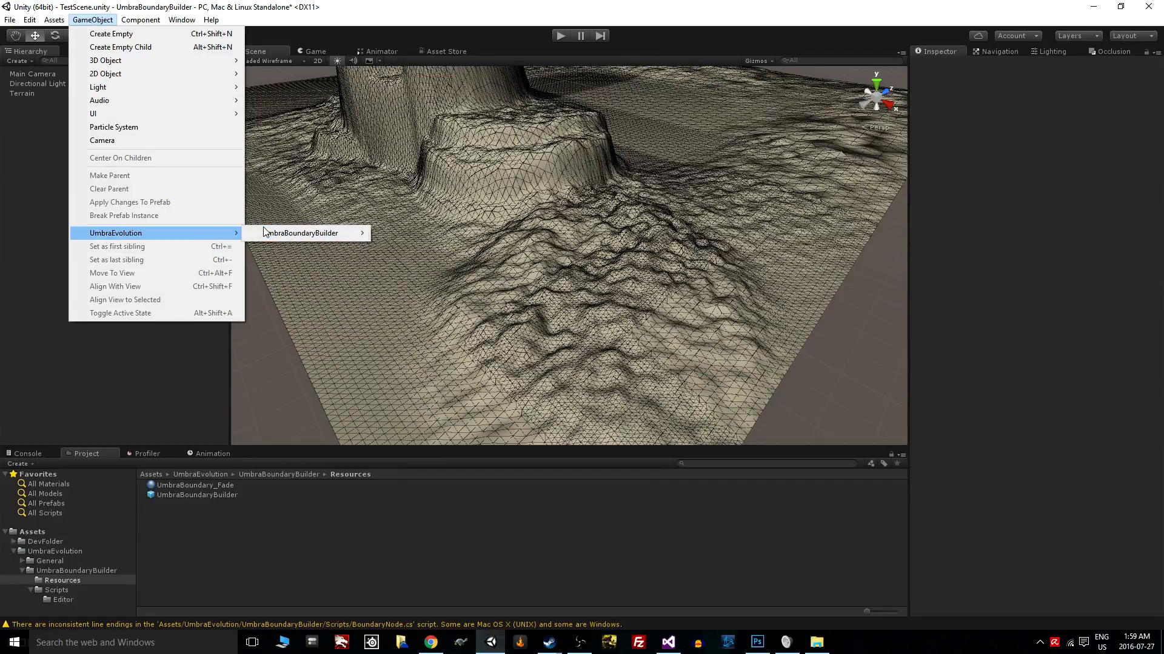
mouse_move(299, 233)
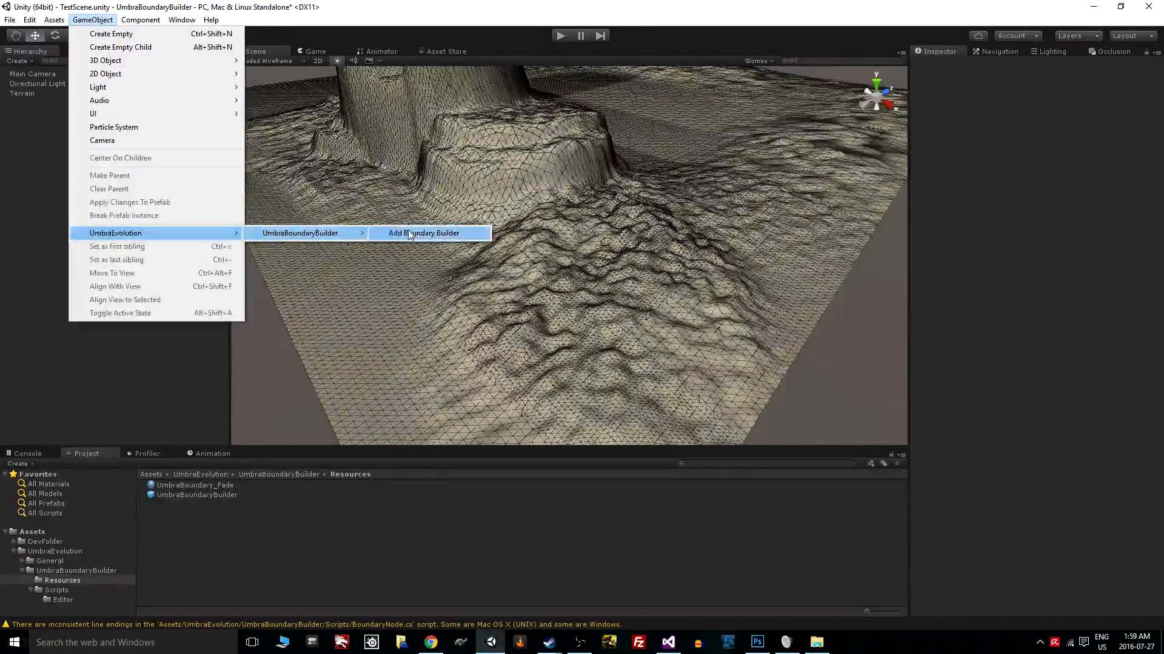
click(423, 232)
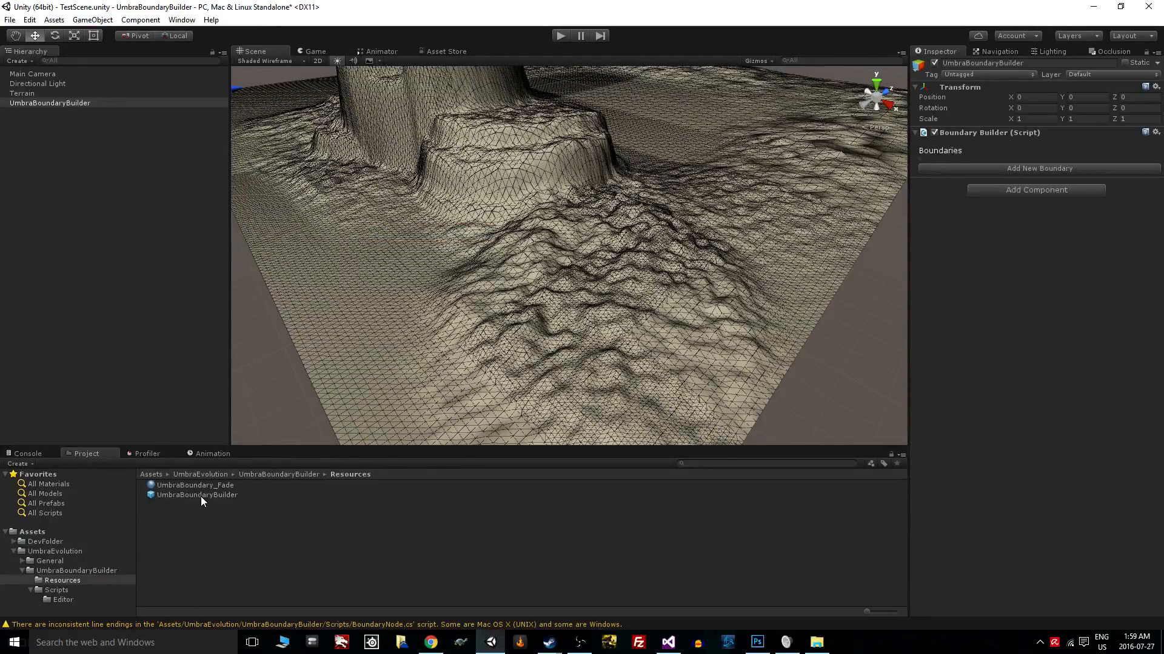
mouse_move(602, 216)
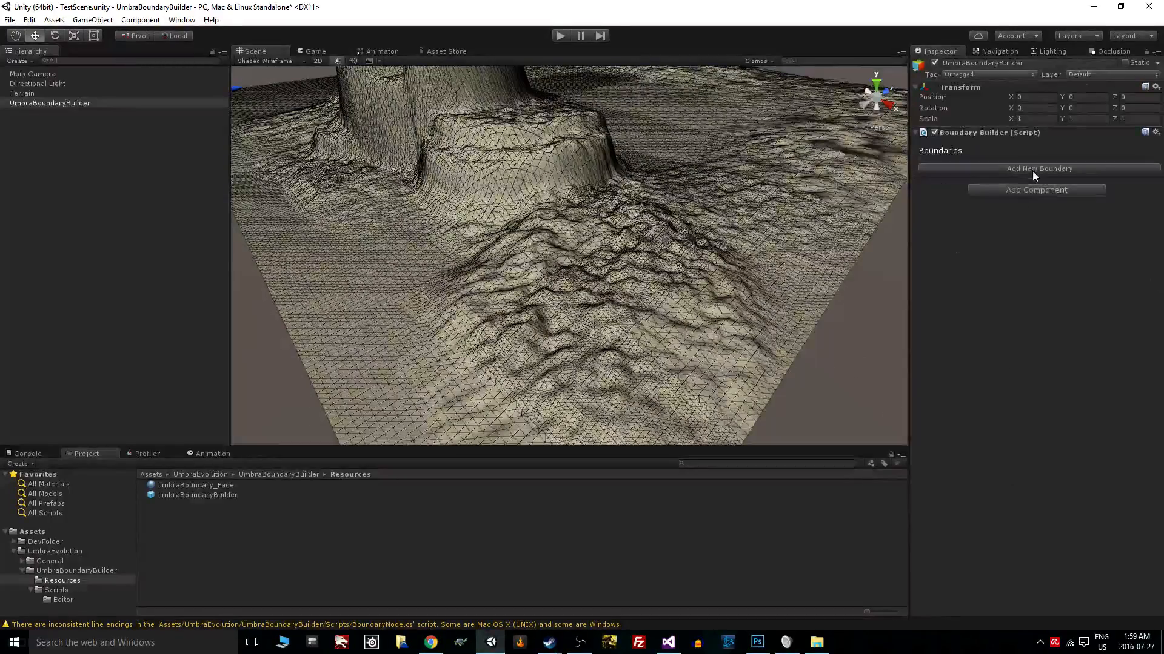
- Add one boundary, remove the extras and rename it FirstBoundary
click(1038, 169)
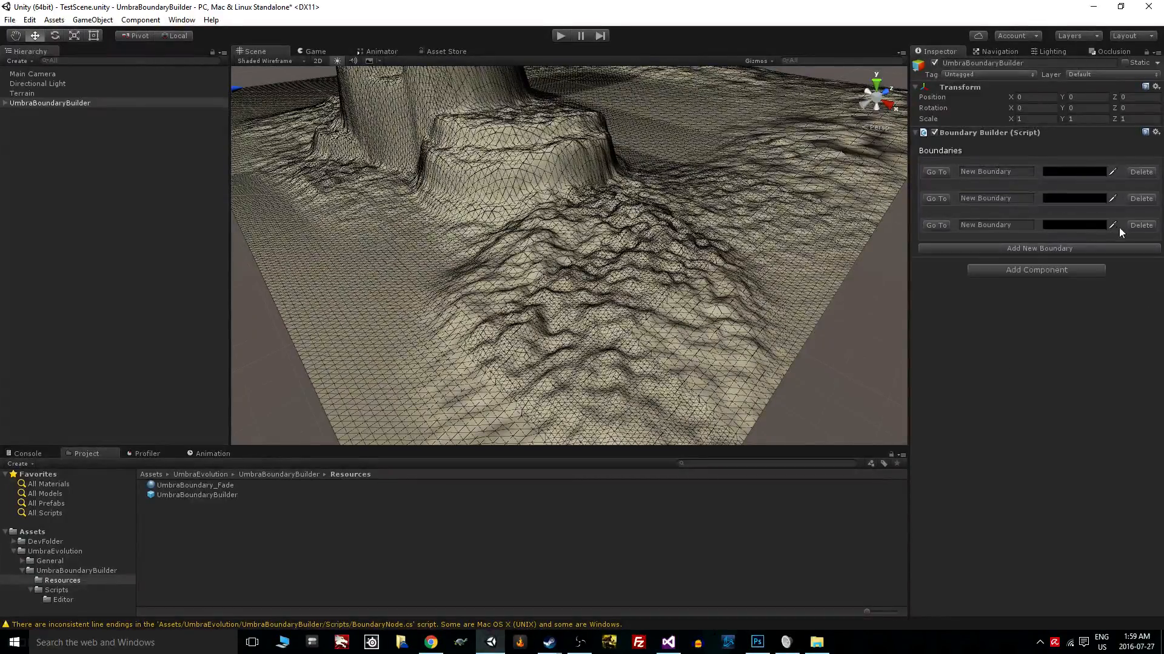
click(1140, 225)
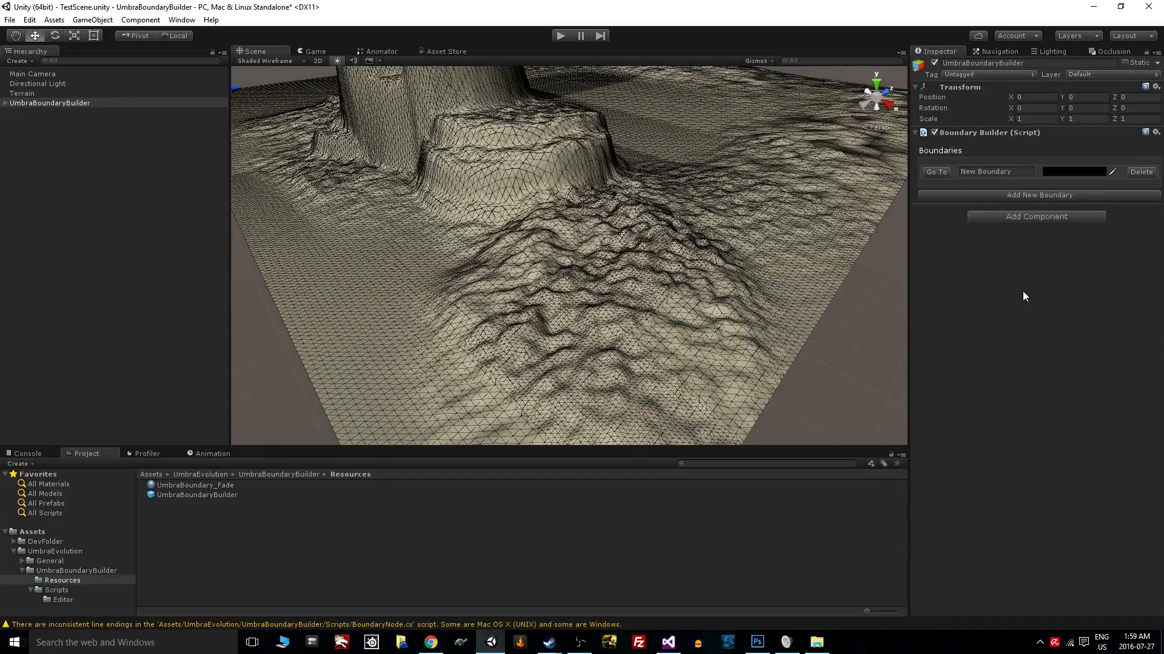
mouse_move(1052, 319)
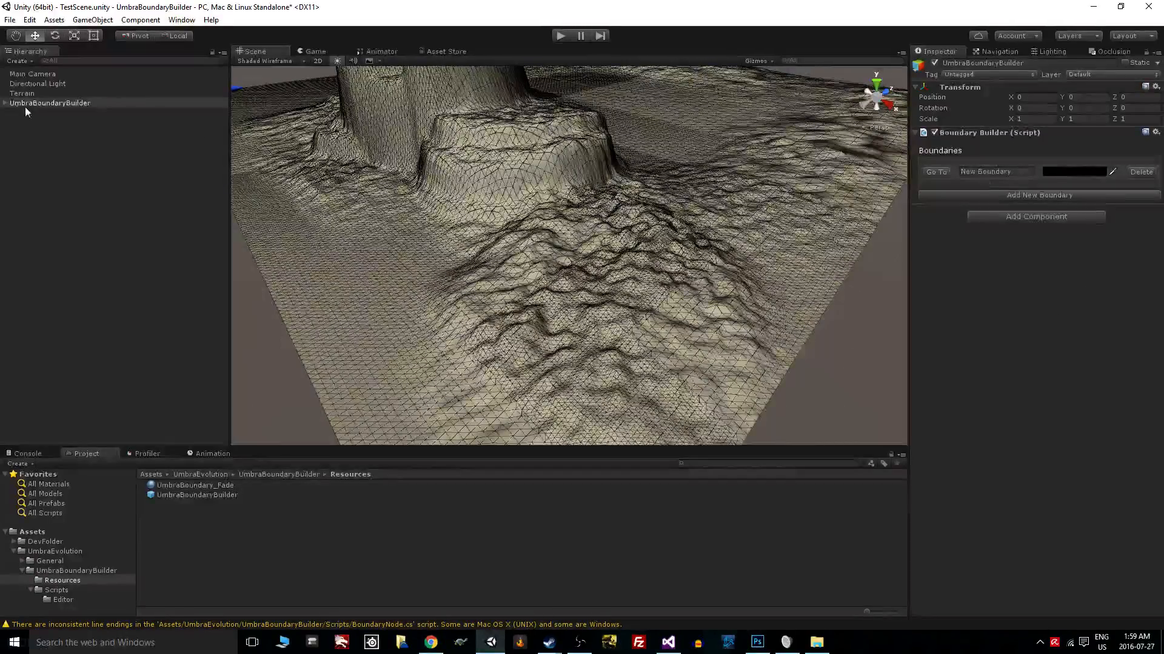
click(1039, 195)
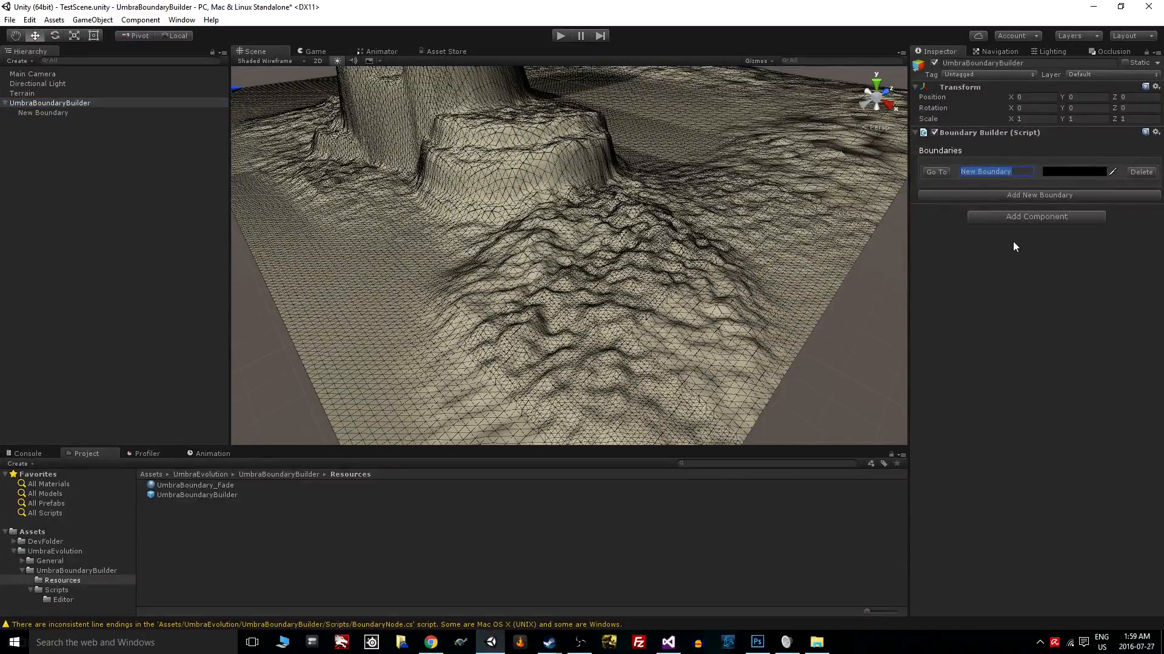
text(First)
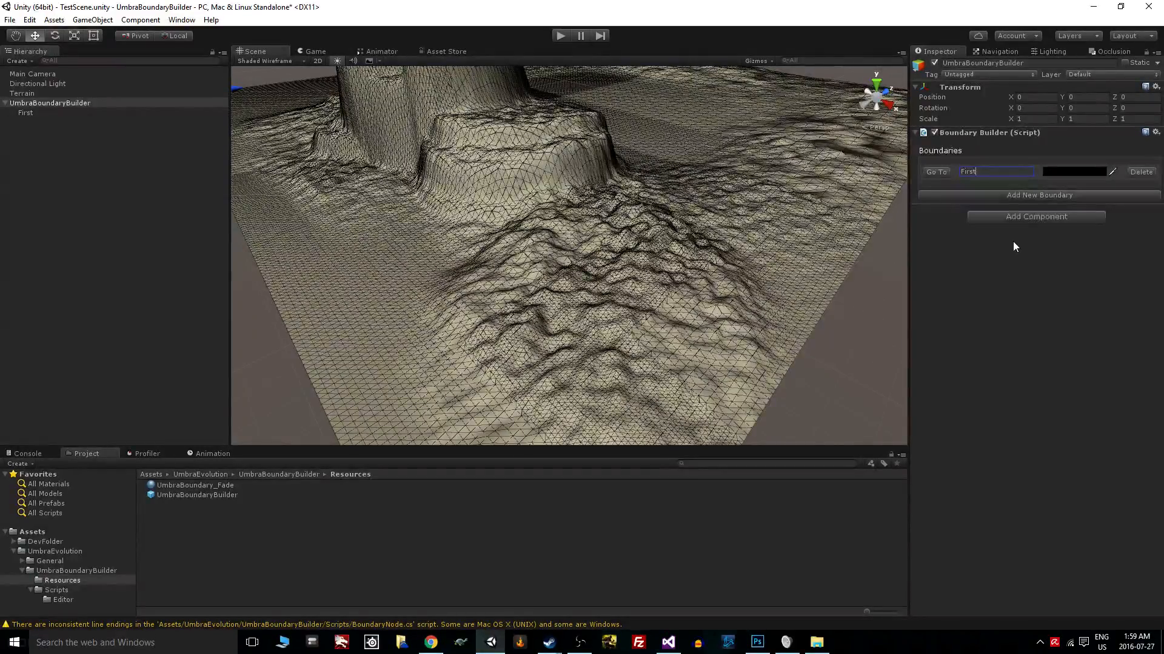
text(Boundary)
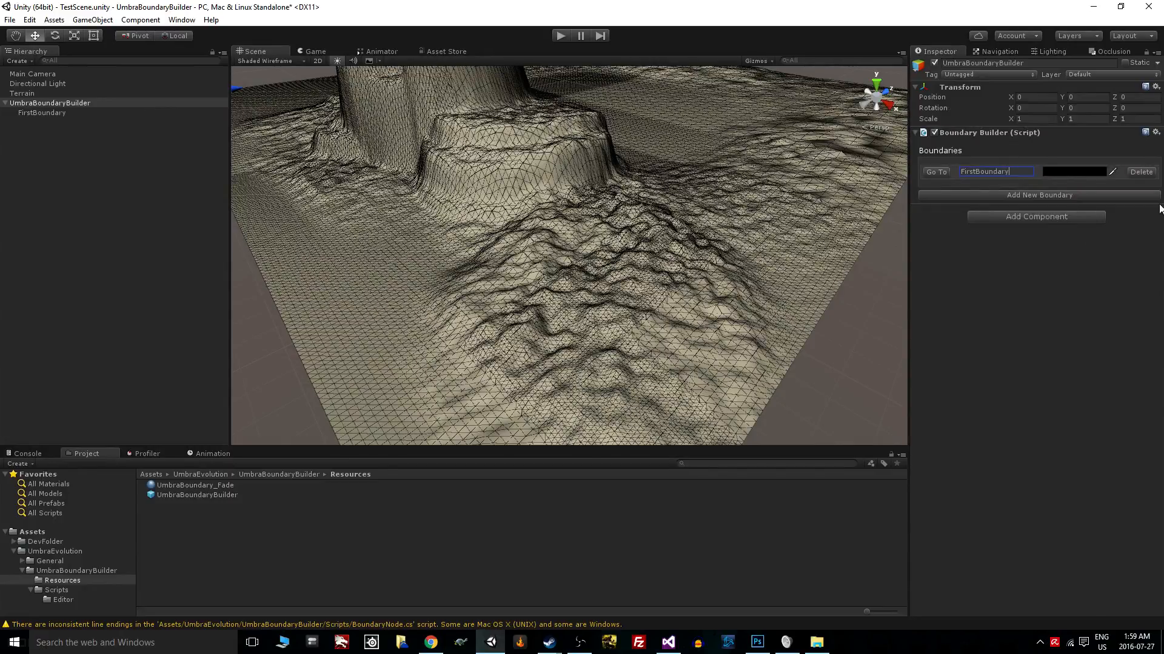
mouse_move(1066, 175)
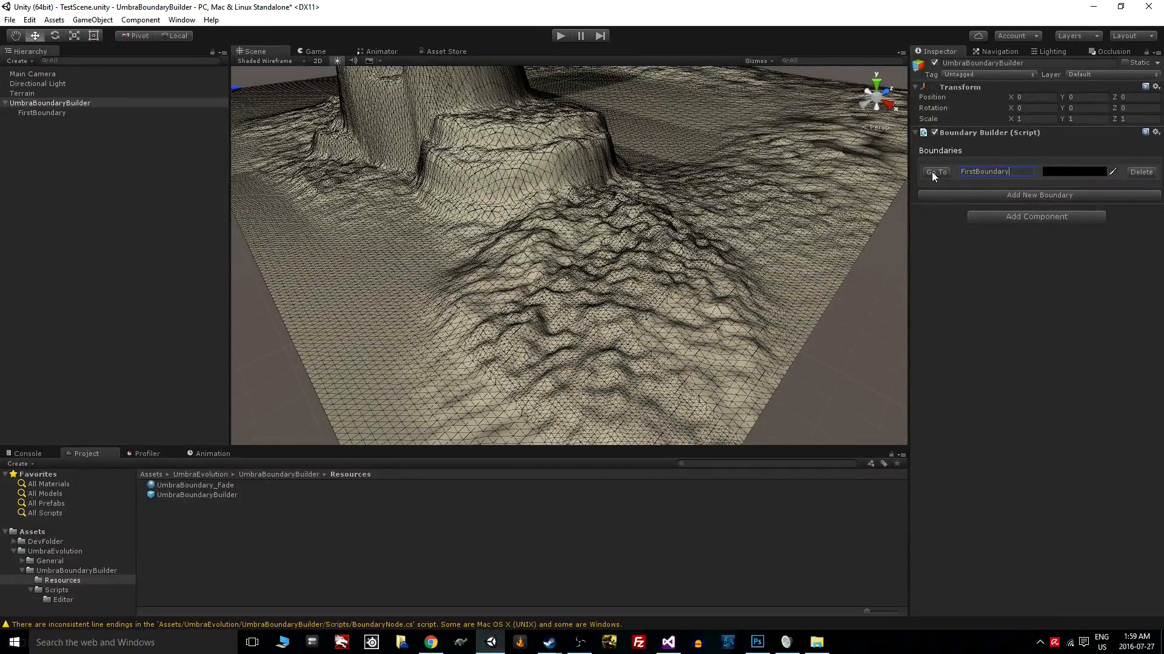
- Jump to FirstBoundary's settings, then reselect the UmbraBoundaryBuilder object
click(935, 171)
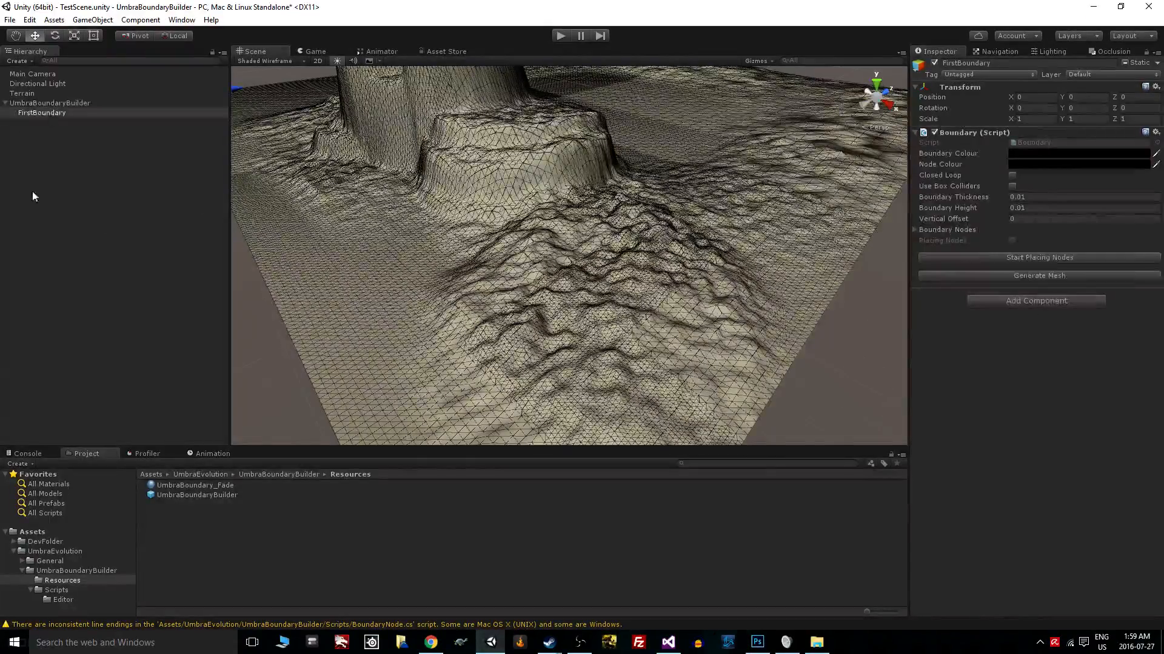
click(51, 102)
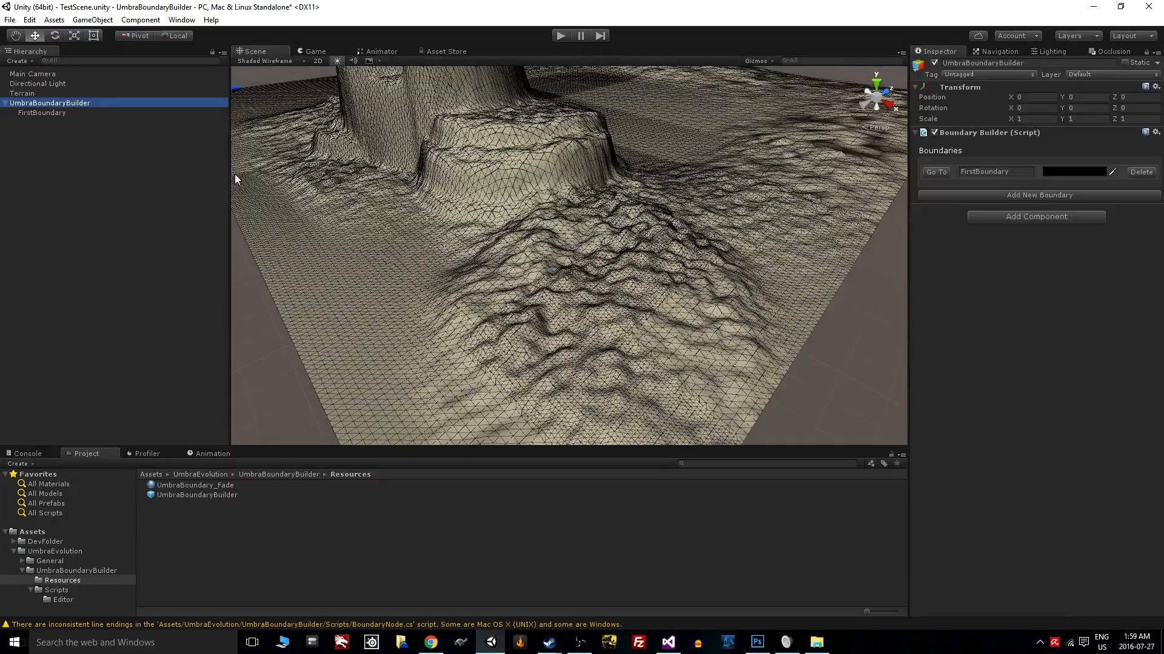
- Set FirstBoundary's boundary colour green and node colour red at alpha 255
click(1078, 153)
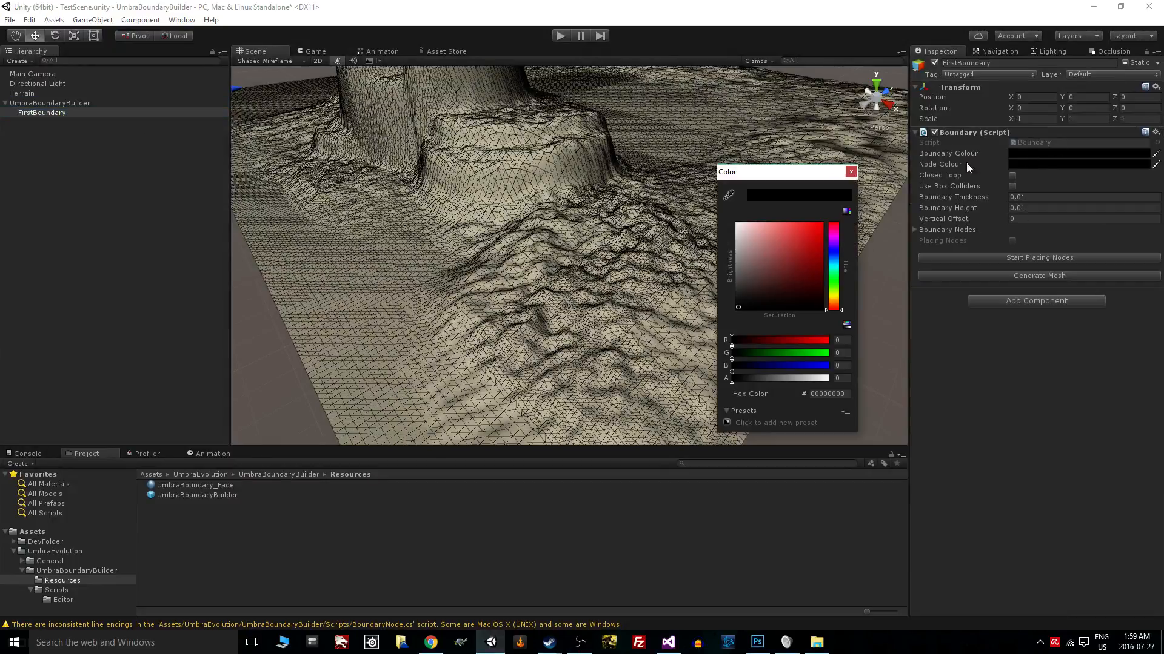
click(829, 223)
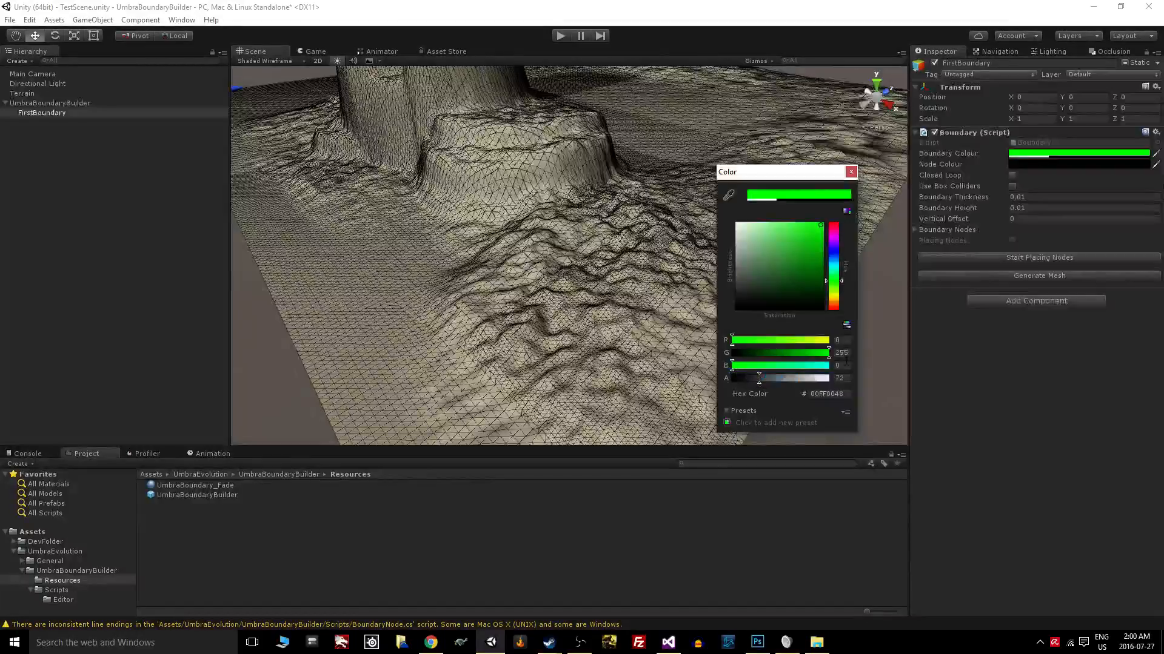
click(841, 225)
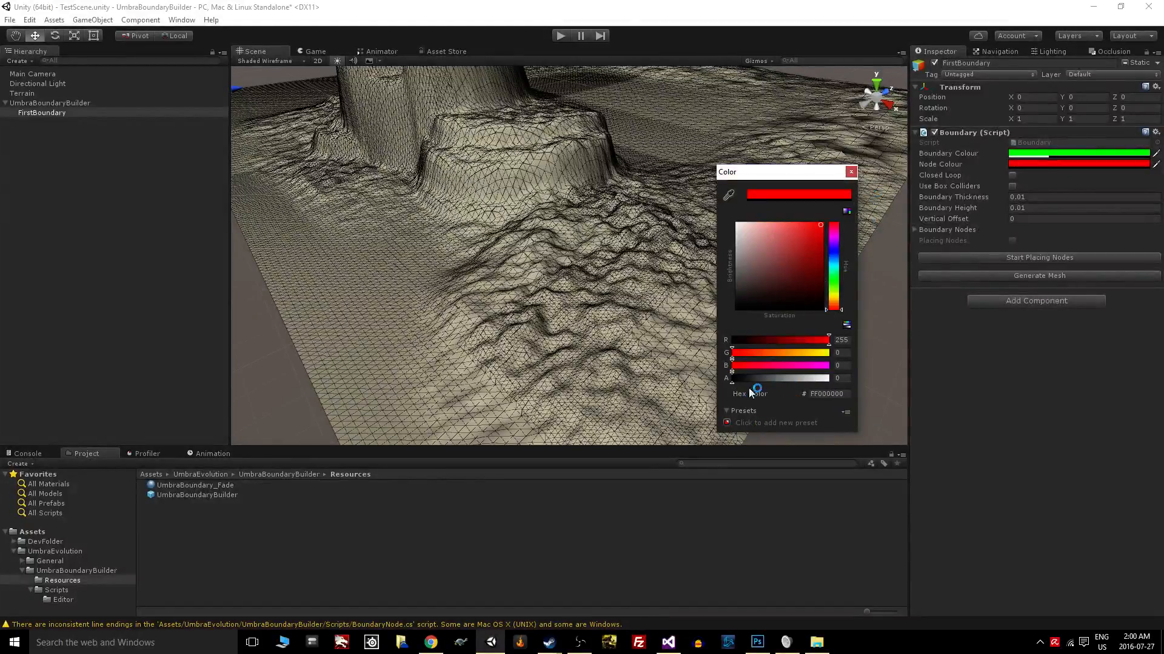
drag(754, 378, 770, 378)
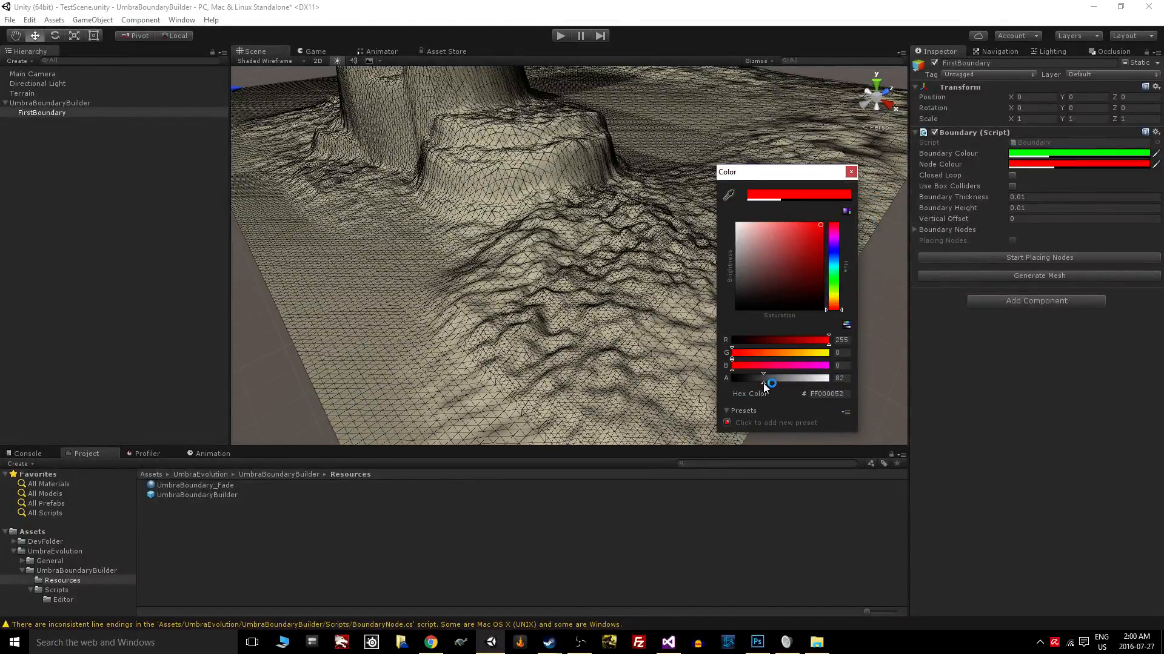
drag(765, 378, 827, 378)
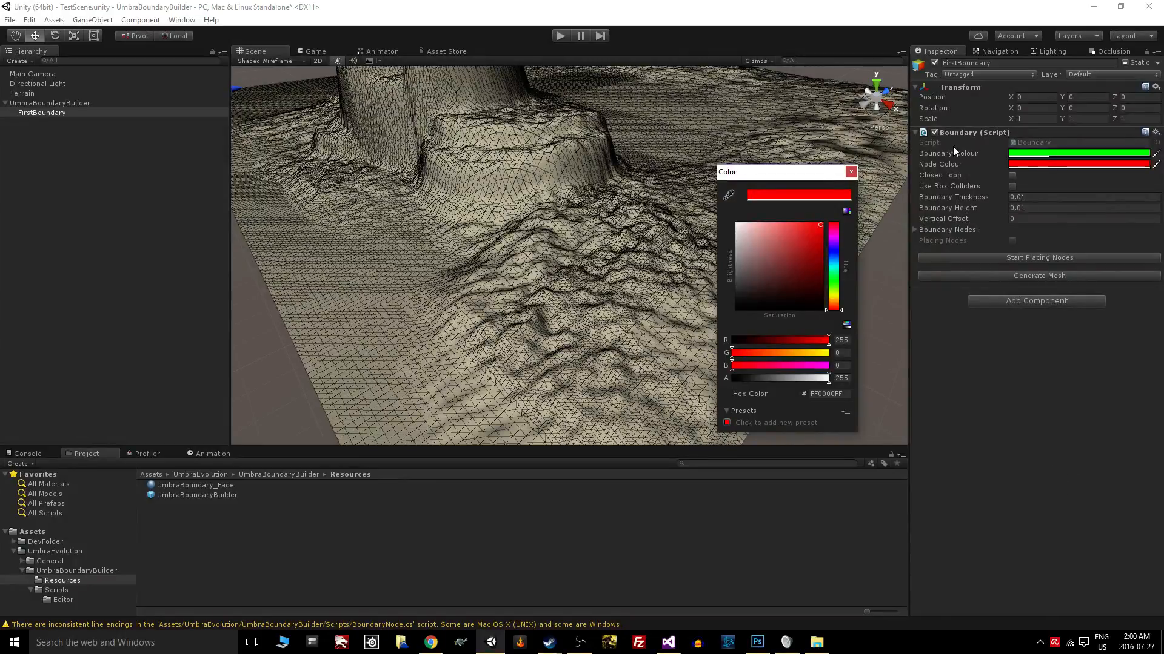
mouse_move(1096, 461)
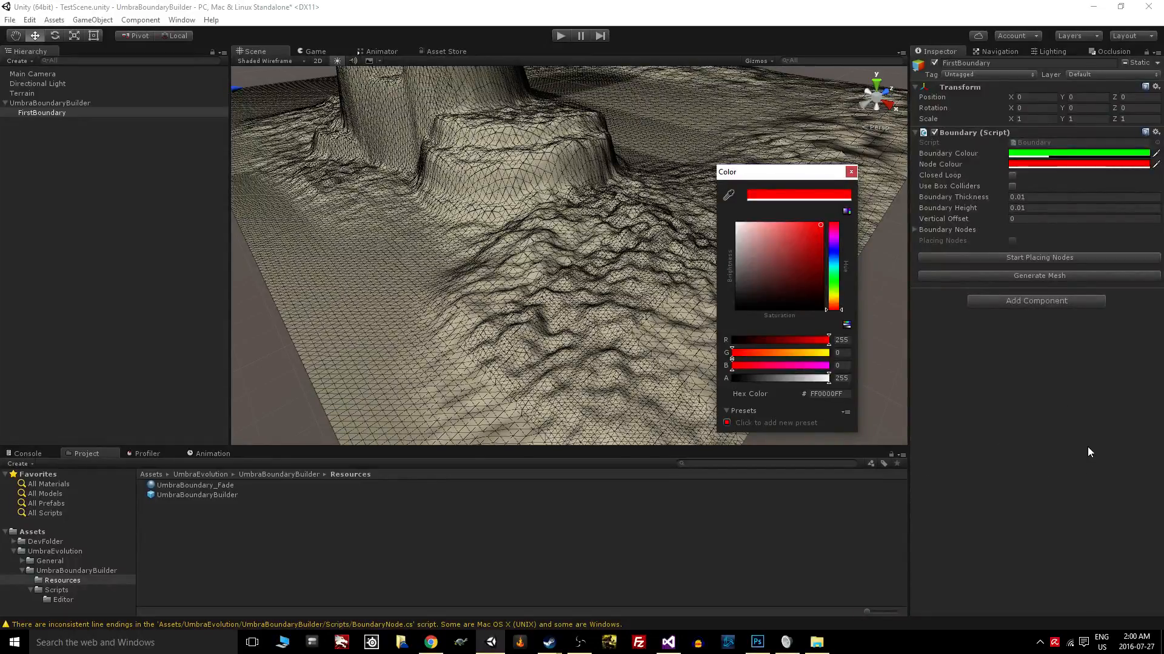
click(1083, 196)
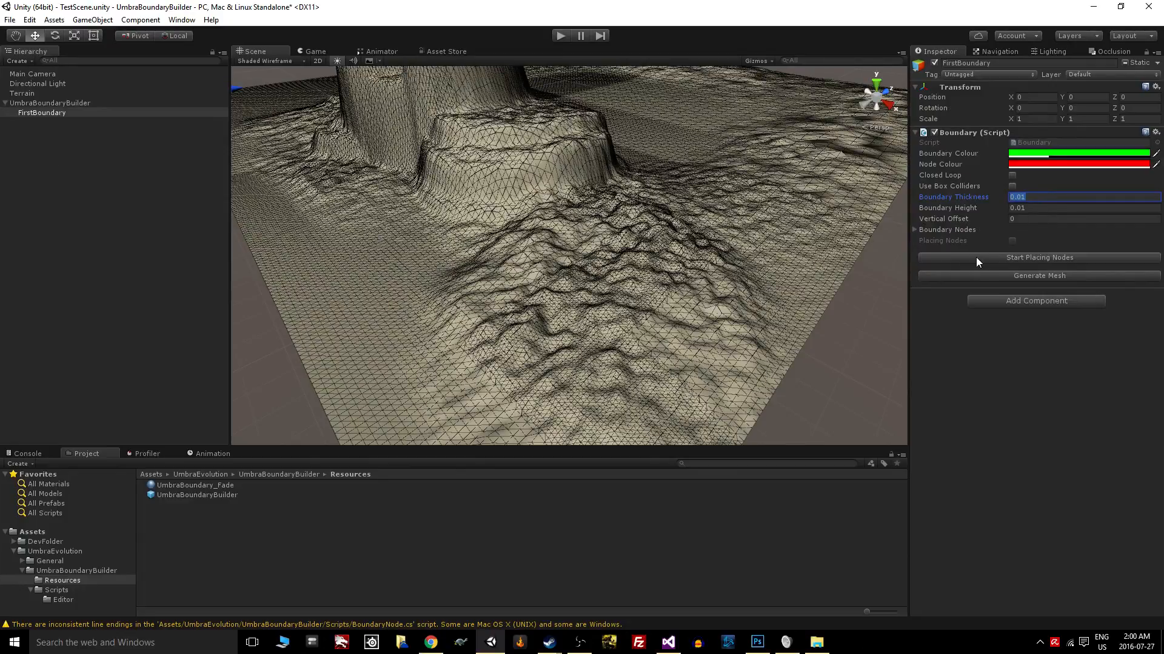
- Set the boundary height to 10 with thickness 1
click(1084, 207)
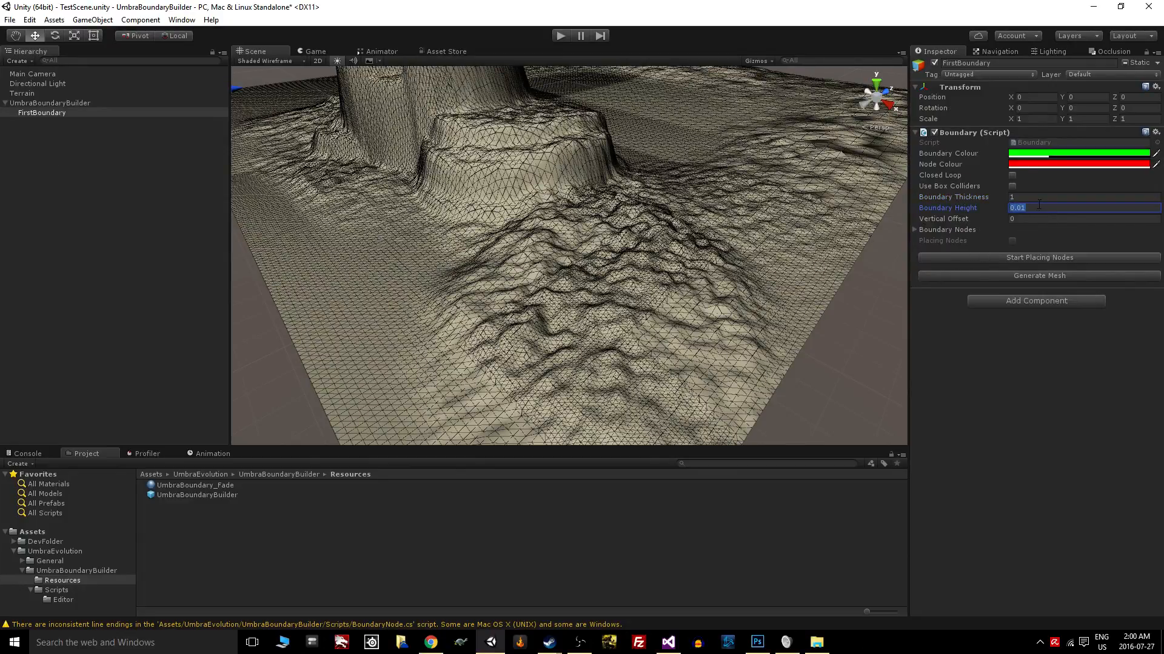
text(10)
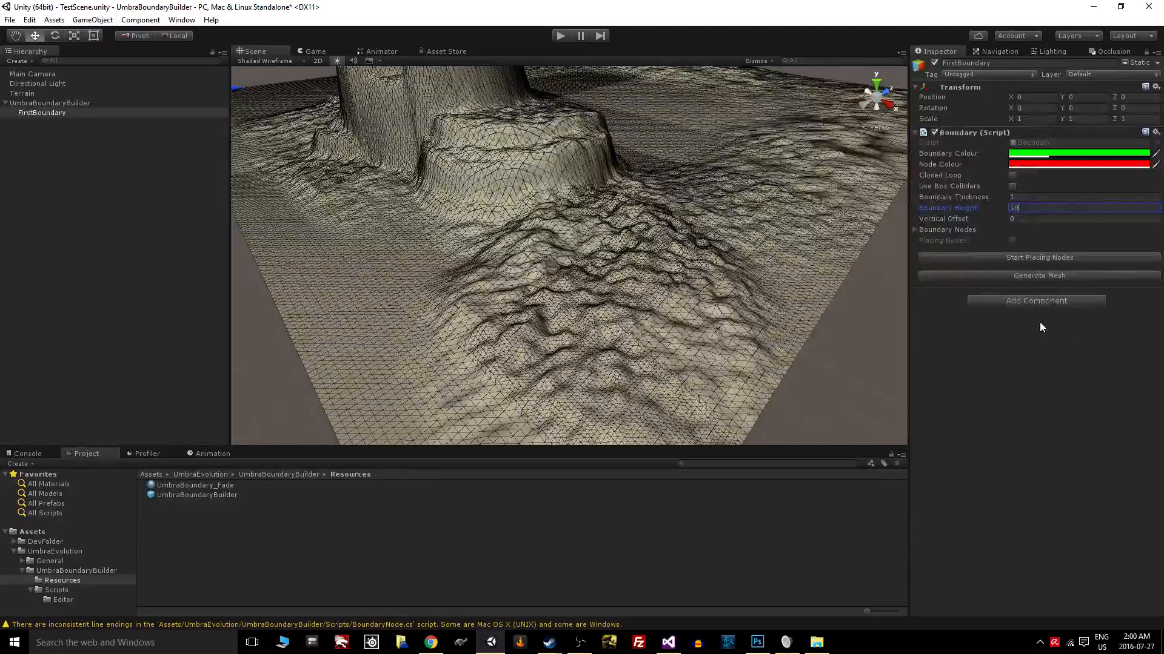
mouse_move(1038, 257)
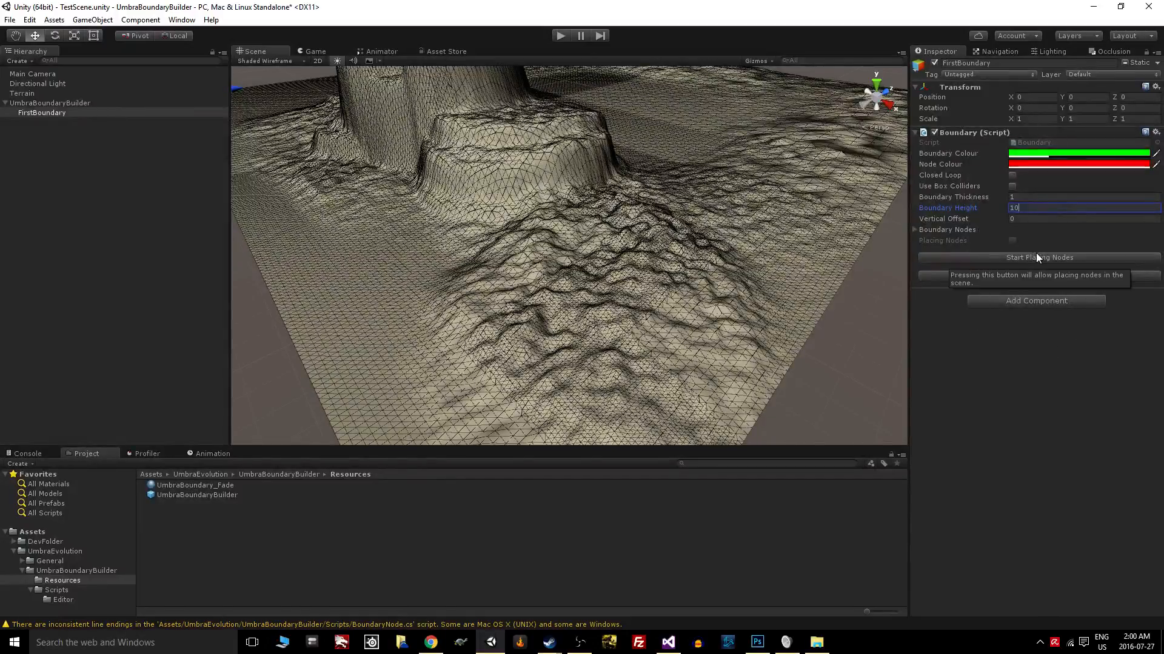
- Start placing nodes and extend the green wall along the ridge to nine nodes
click(315, 51)
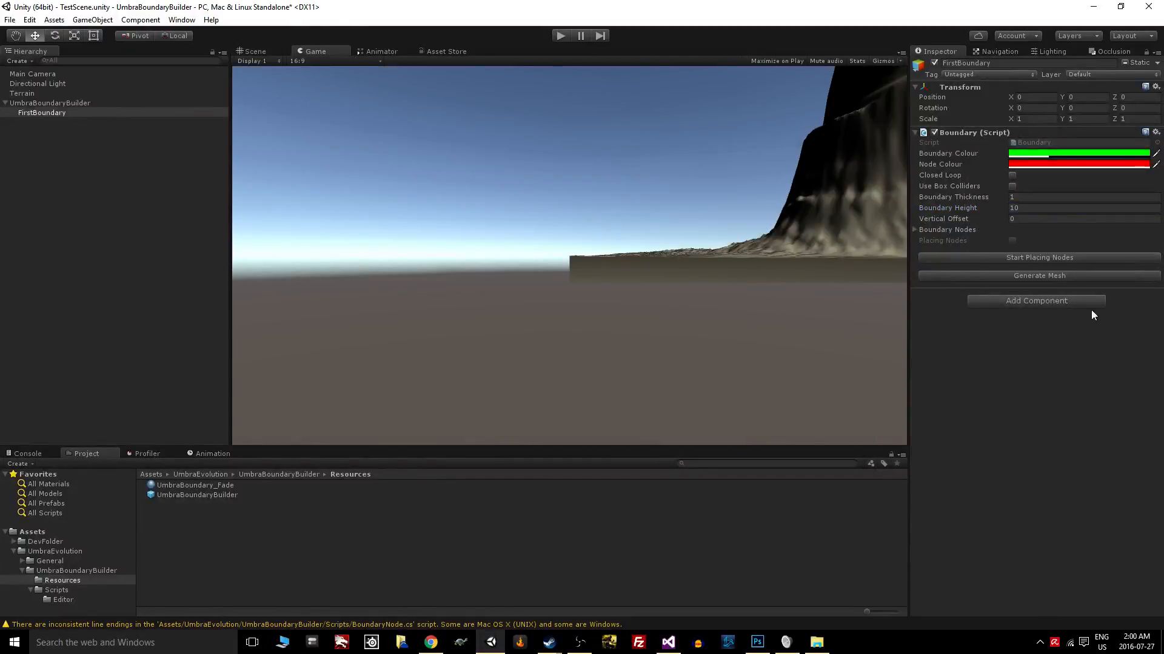
click(1039, 257)
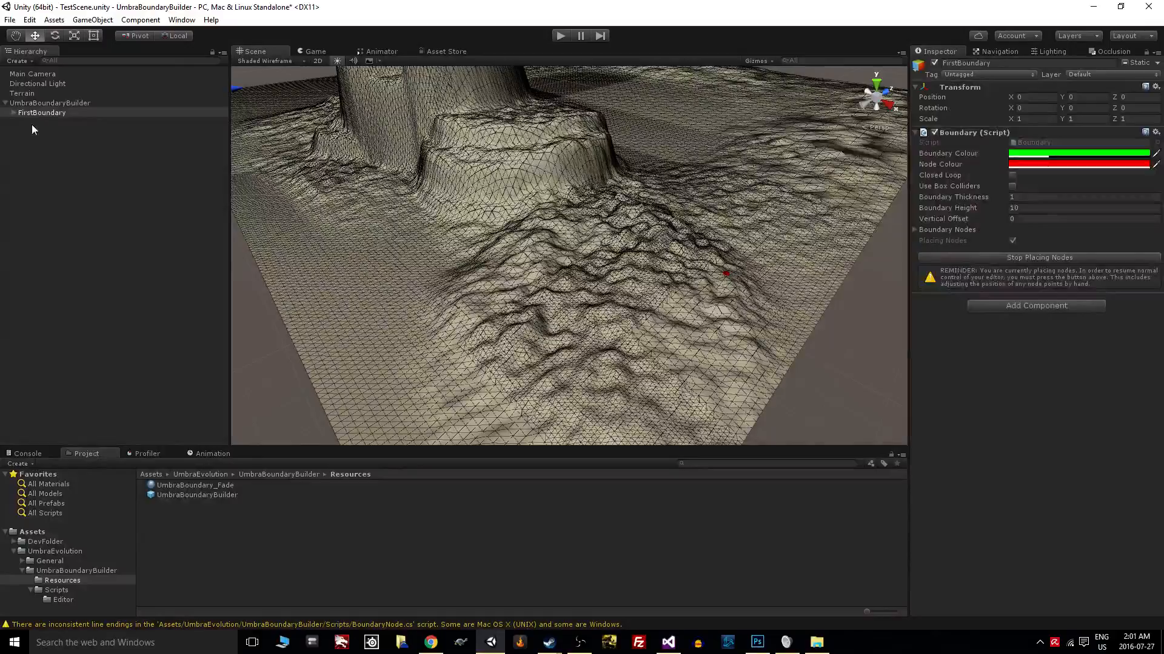
click(726, 275)
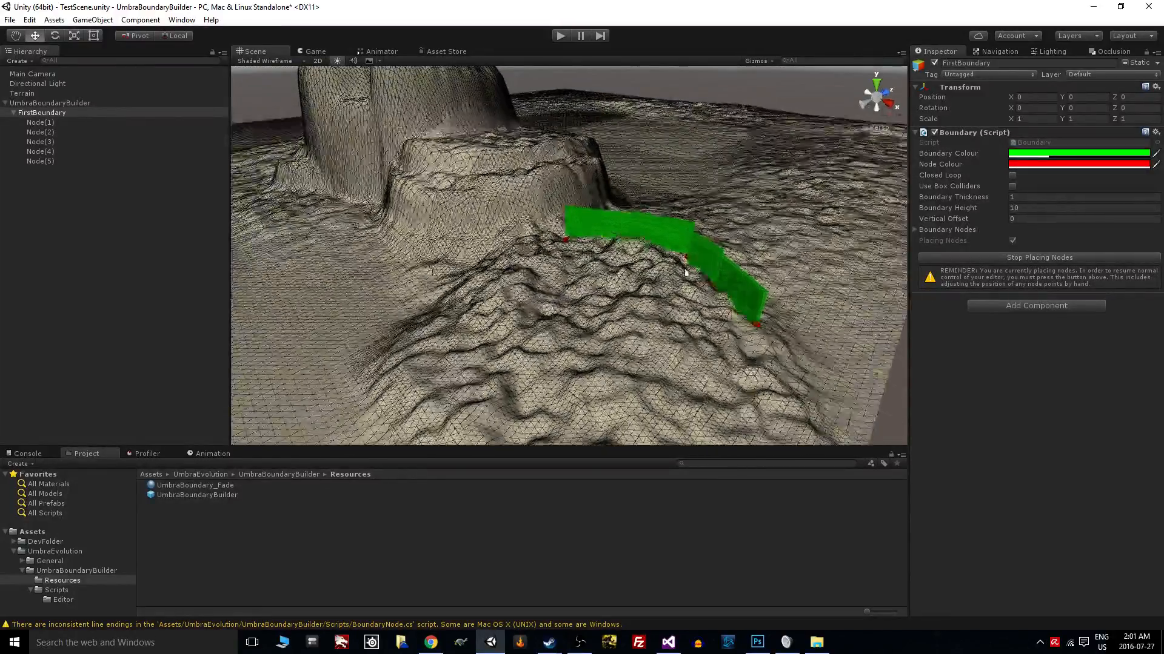
click(457, 347)
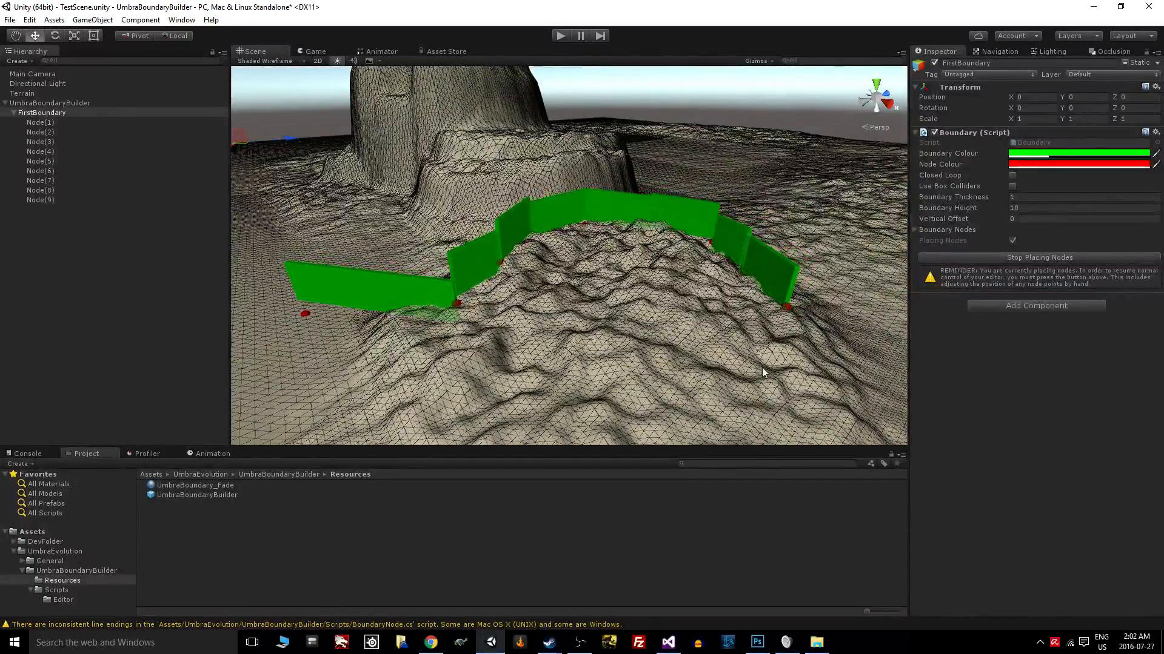
mouse_move(961, 208)
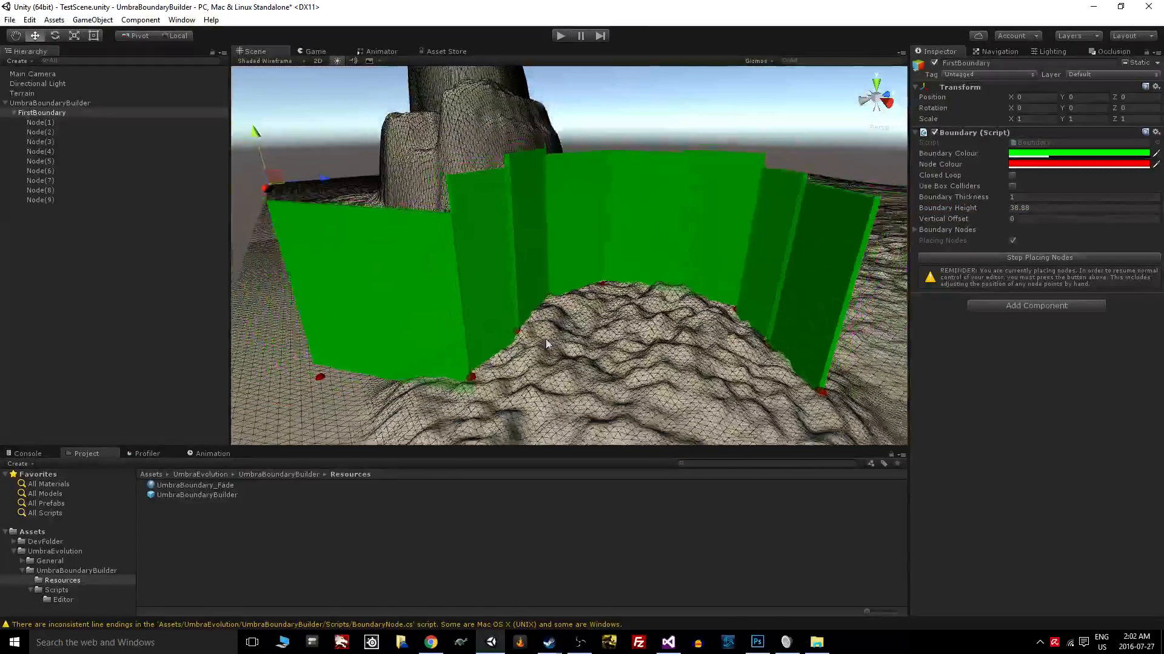
- Set Vertical Offset to -6.45 so the wall's base sinks into the terrain
drag(546, 343, 544, 303)
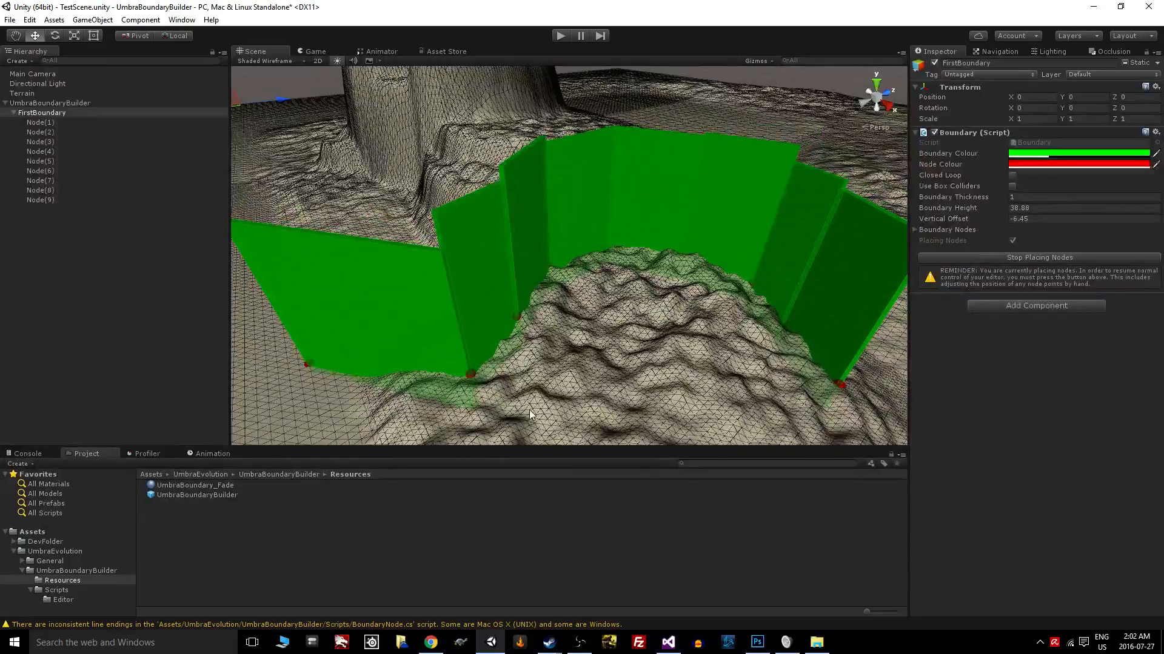
mouse_move(587, 269)
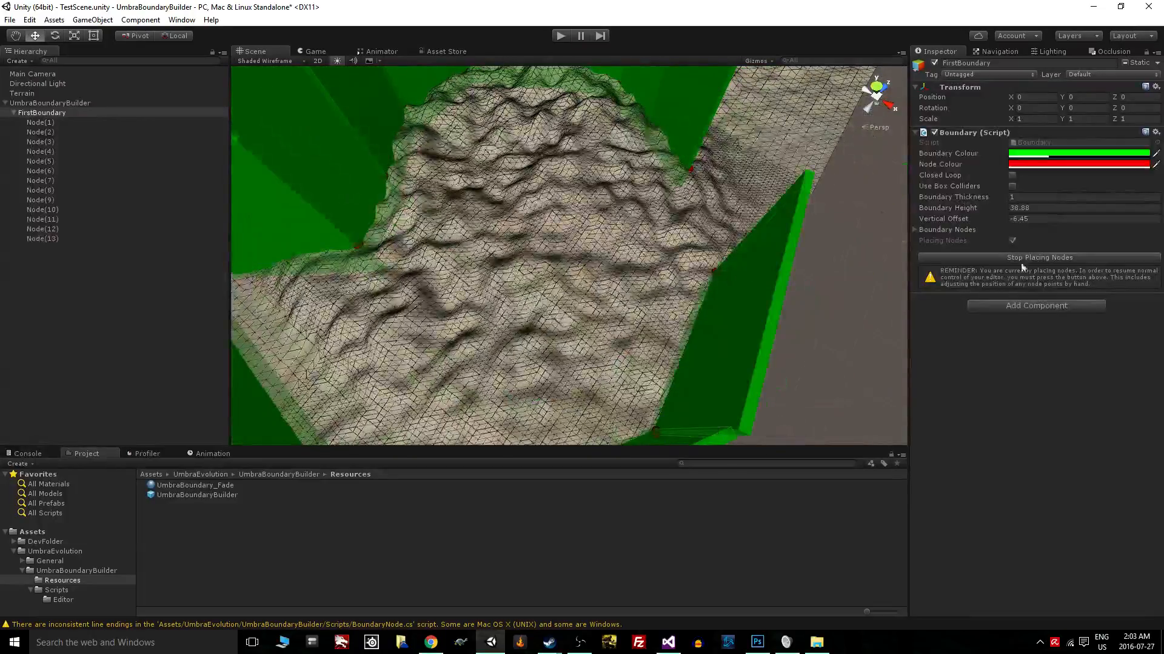
- Enable Closed Loop and Use Box Colliders on the green wall
click(1011, 174)
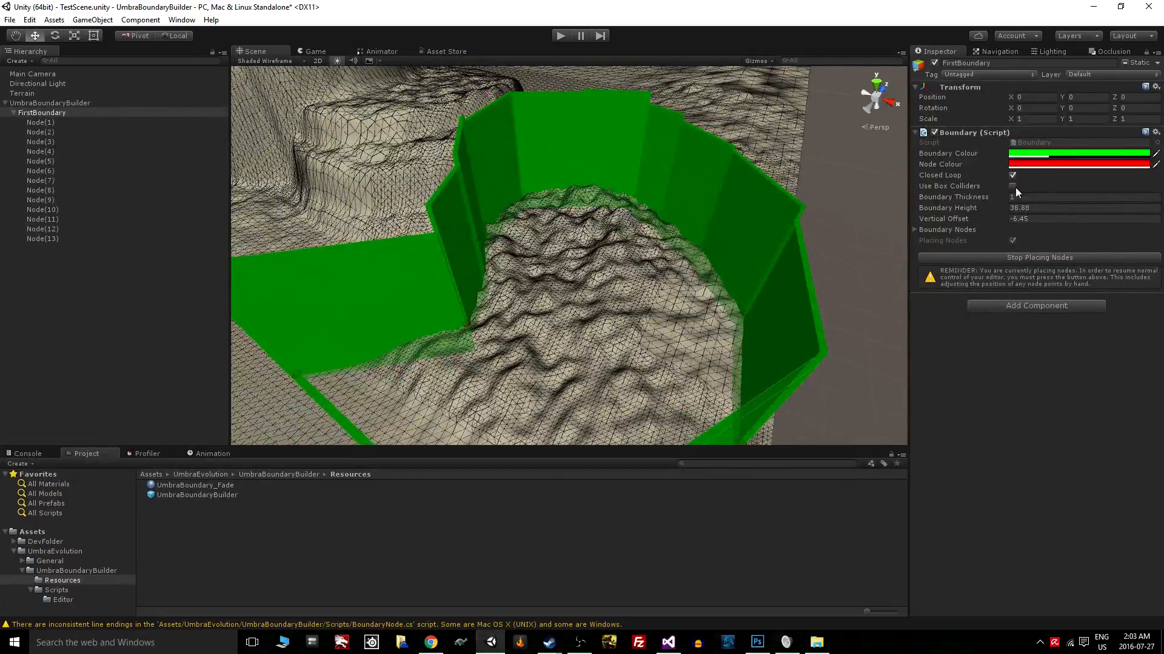
click(1012, 186)
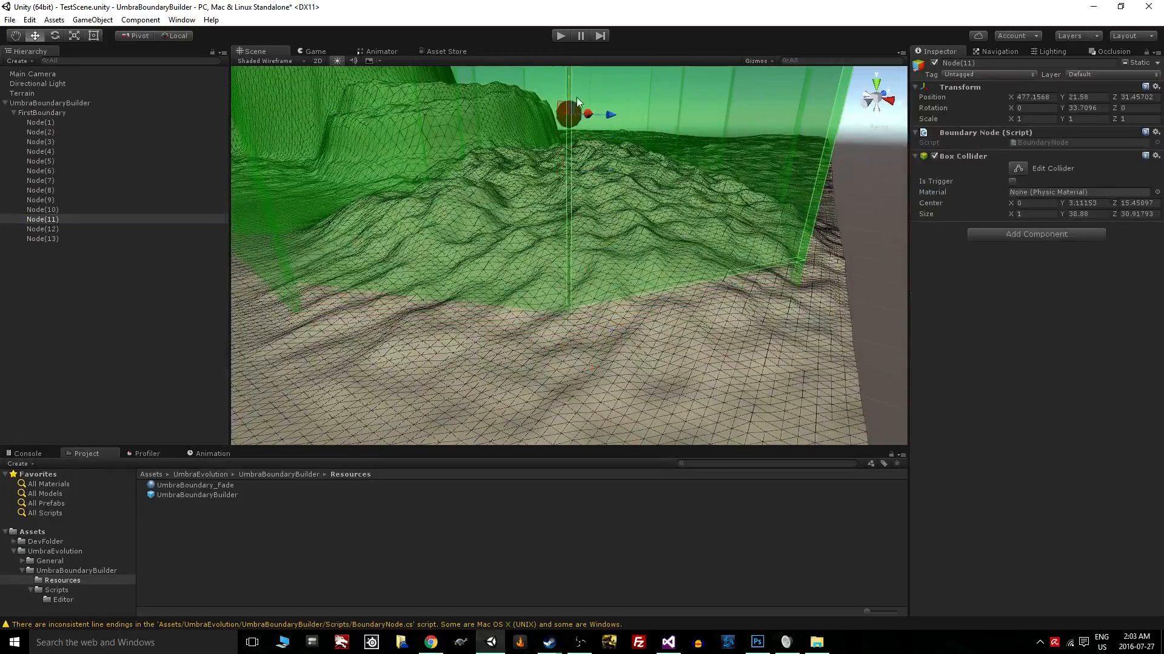
- Lower Node(11) onto the terrain, stop placing nodes and generate the wall's mesh
drag(571, 111, 570, 315)
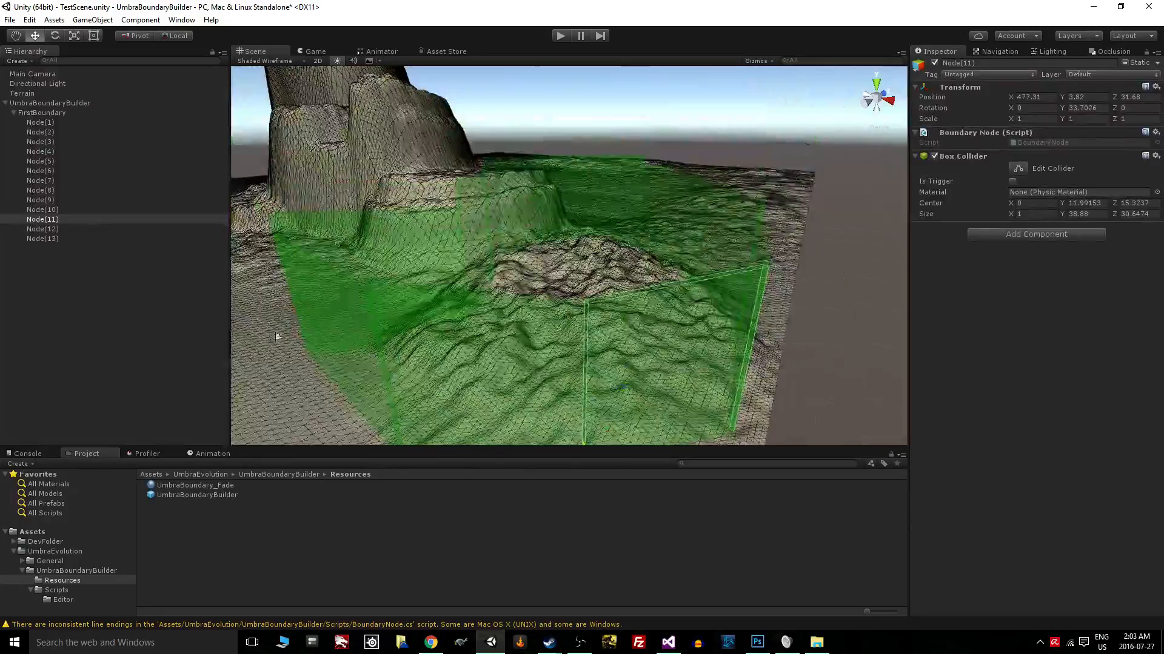
click(44, 112)
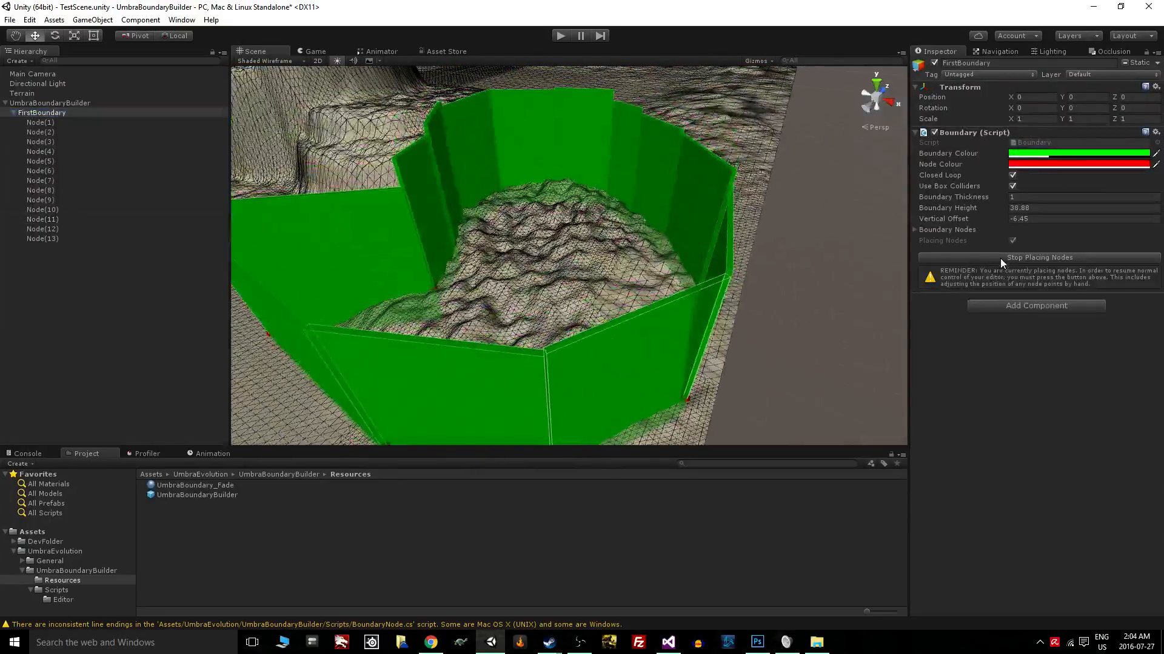
click(1037, 257)
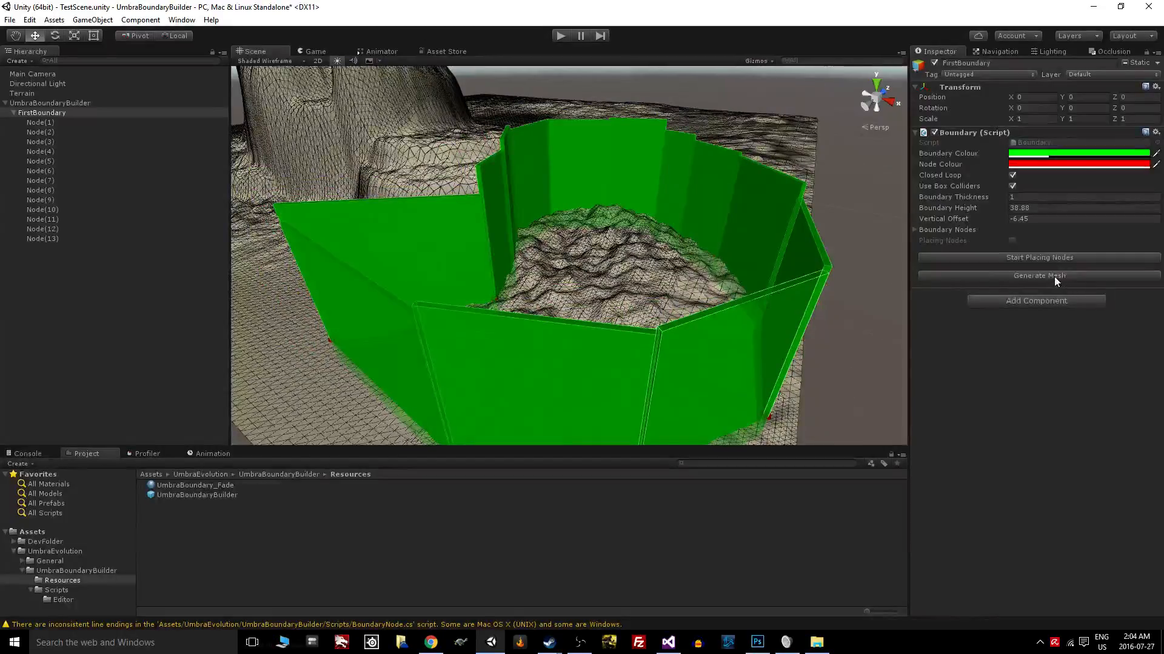
click(1039, 275)
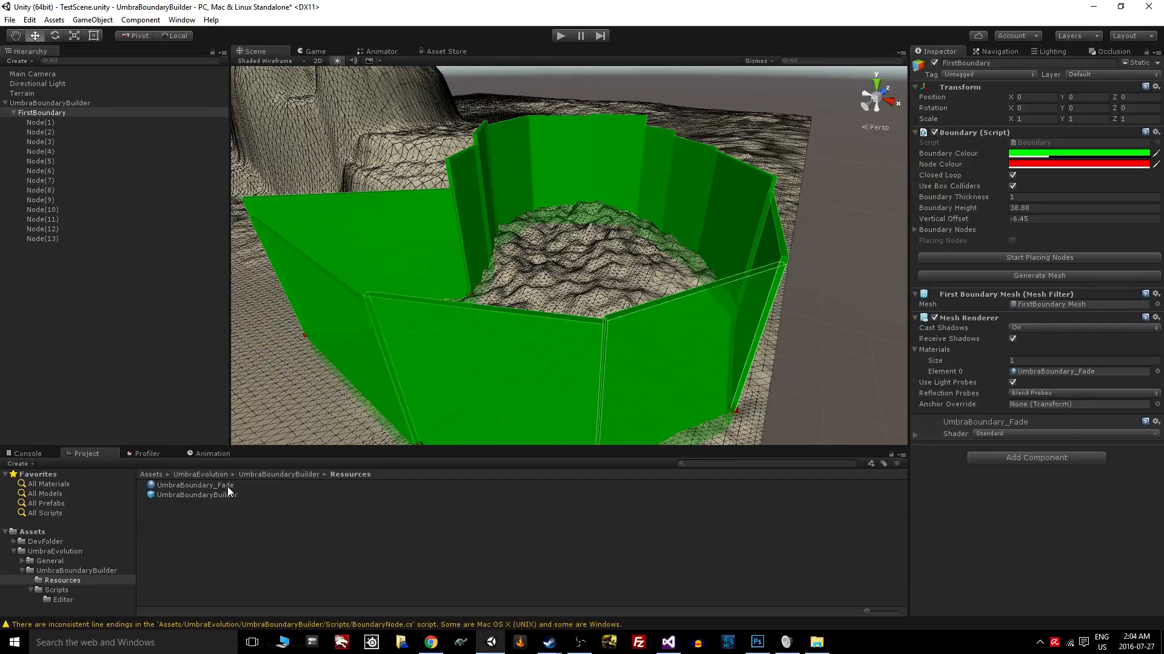
- Inspect the UmbraBoundary_Fade material's Albedo colour unchanged, then bring up Navigation settings
click(194, 484)
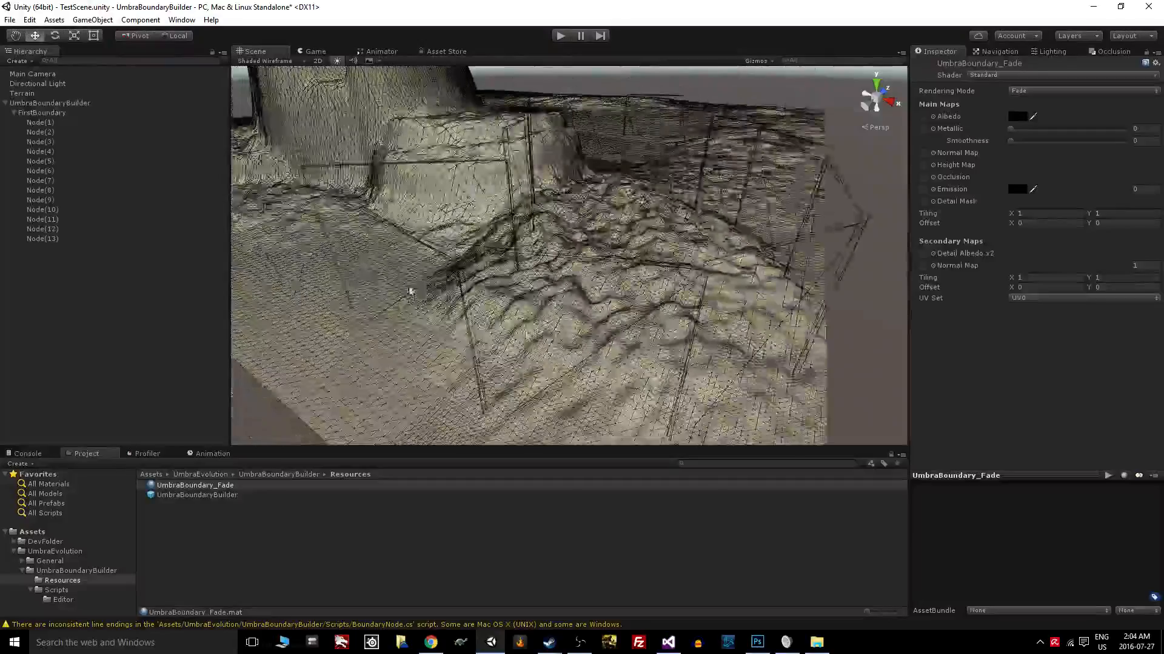
click(1018, 117)
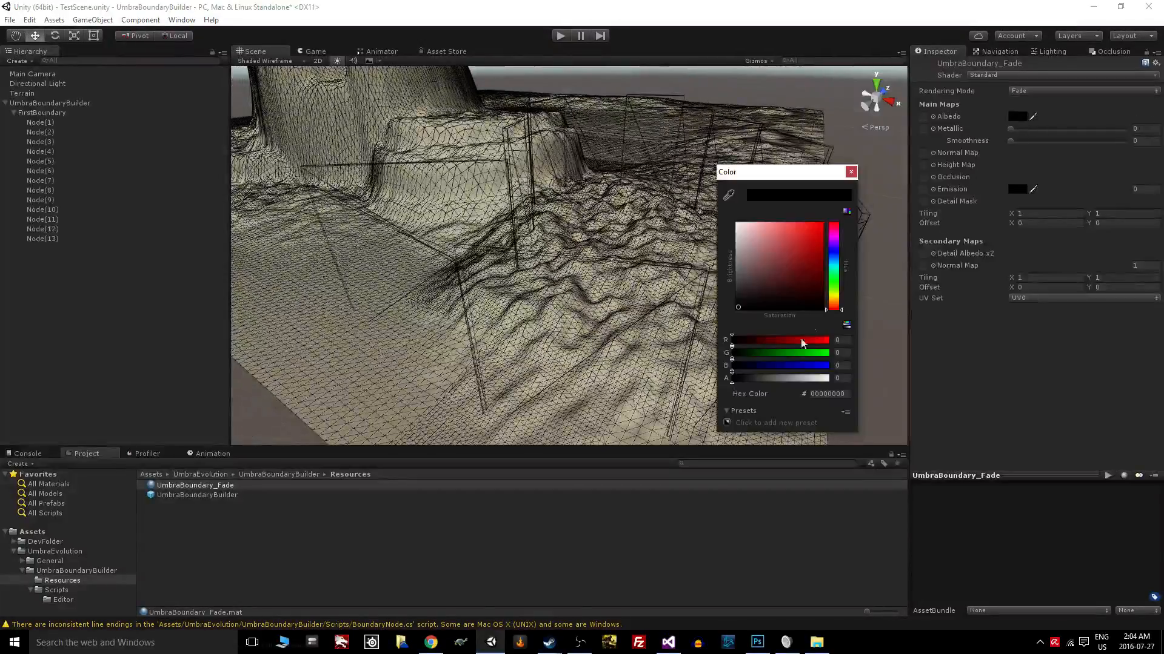
click(851, 171)
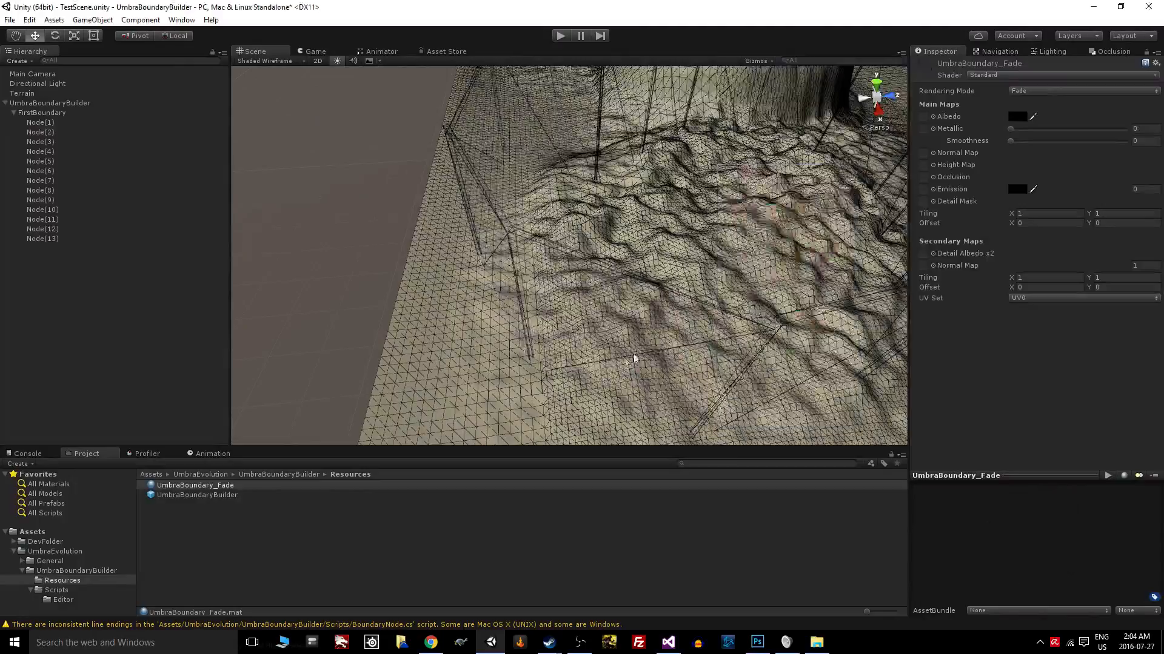
click(998, 51)
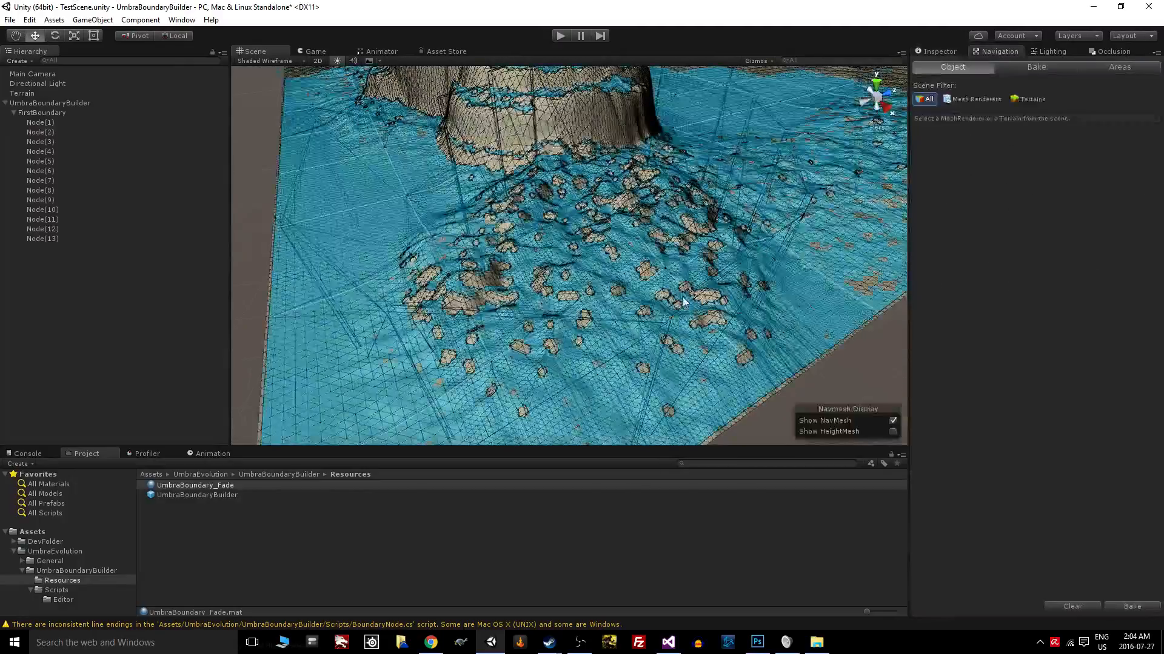
- Bake the NavMesh, then return to FirstBoundary in the Inspector
click(1036, 67)
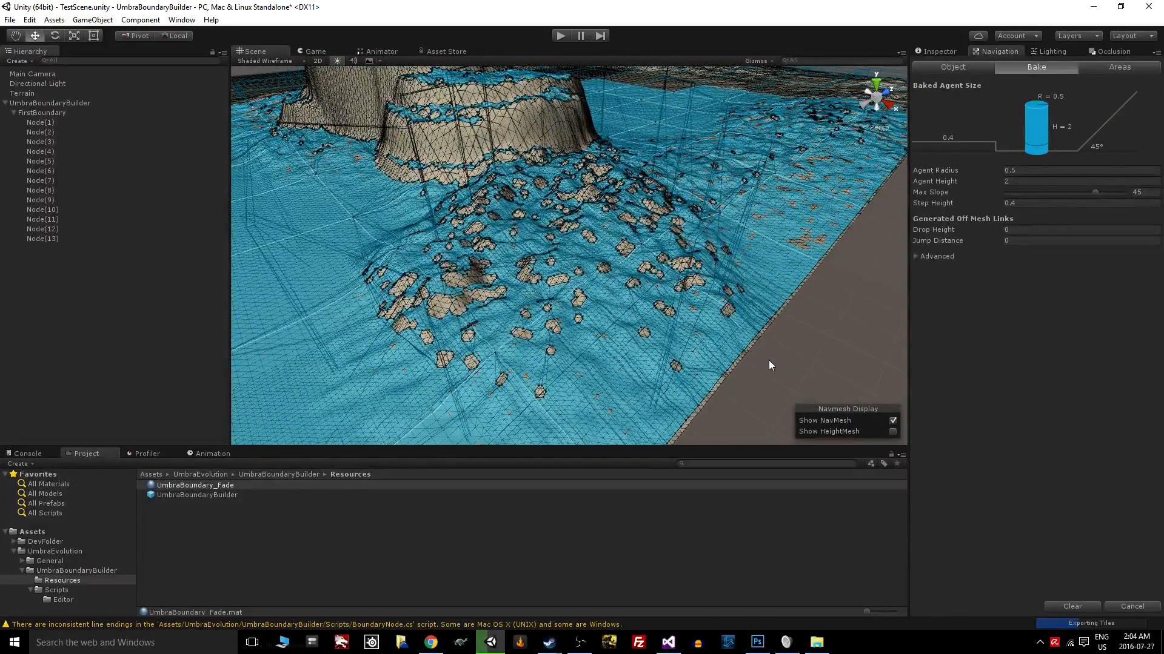
click(194, 485)
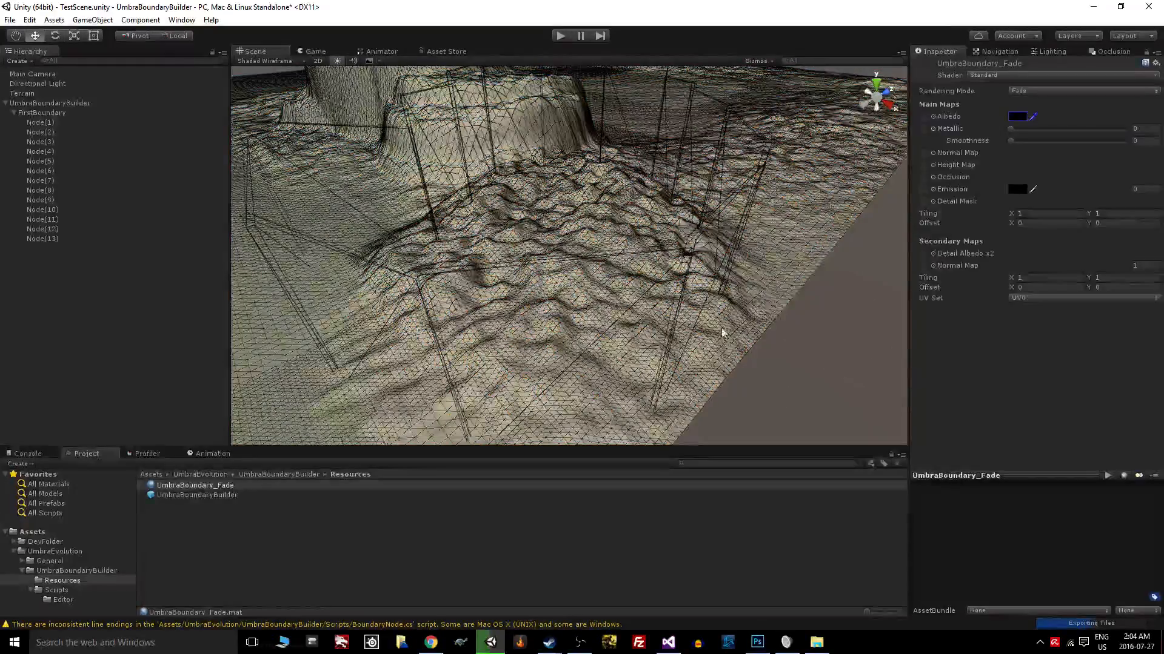
click(41, 111)
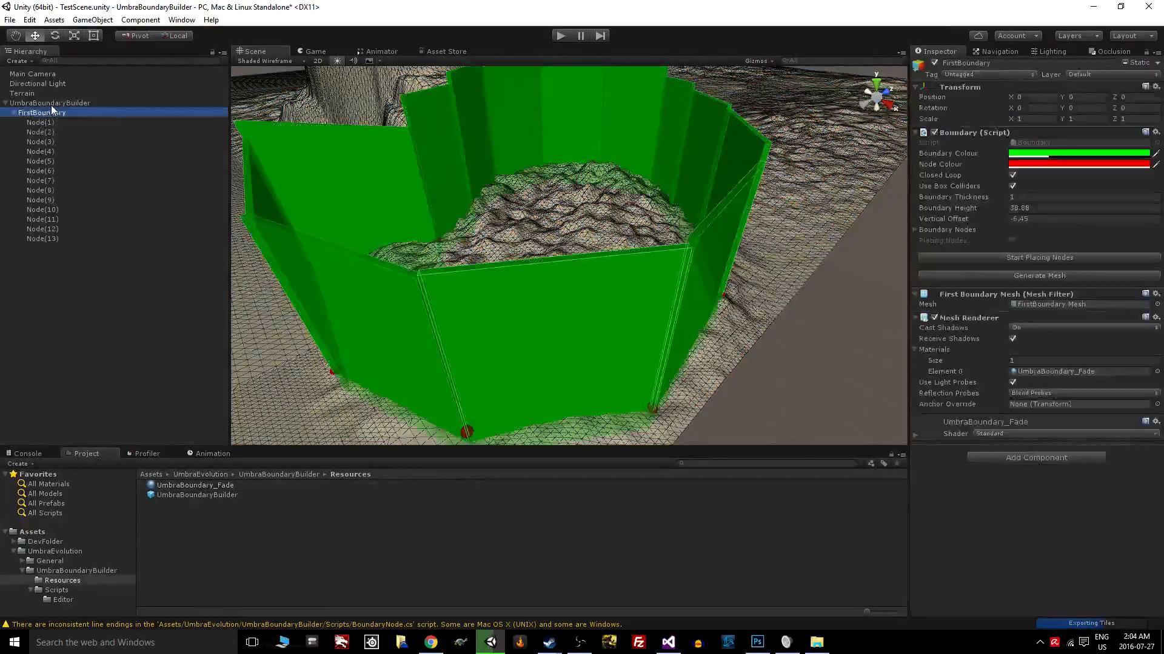
- Add a second boundary named MountainFence and start placing its nodes
click(51, 102)
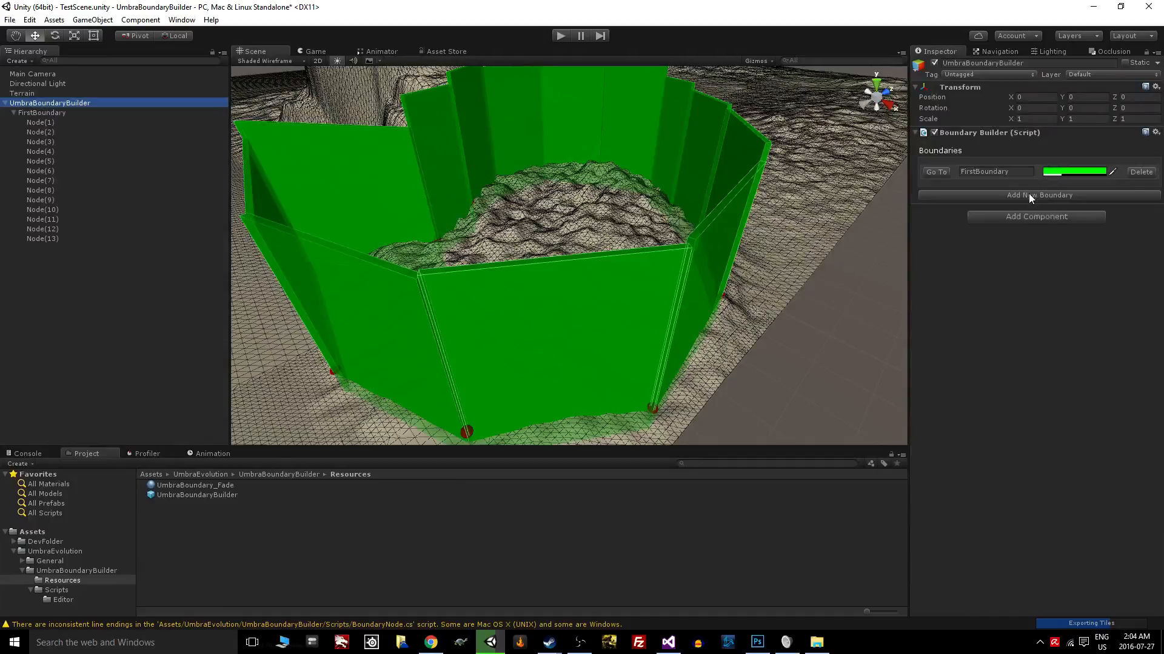
click(1038, 195)
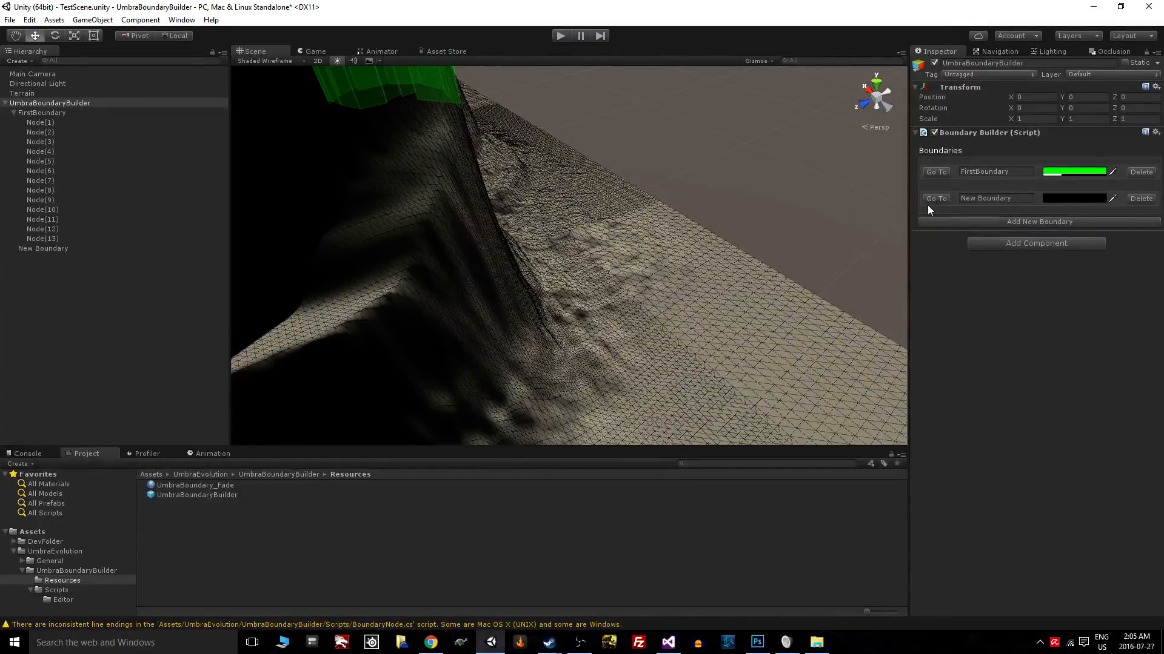
text(MountainFen)
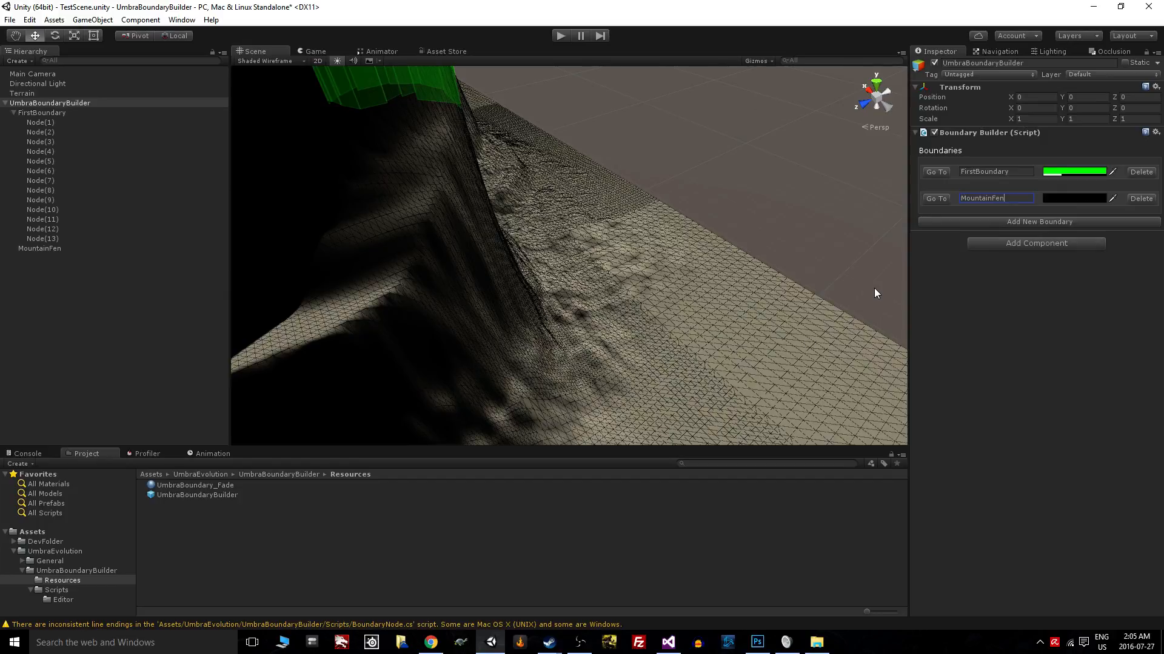
text(ce)
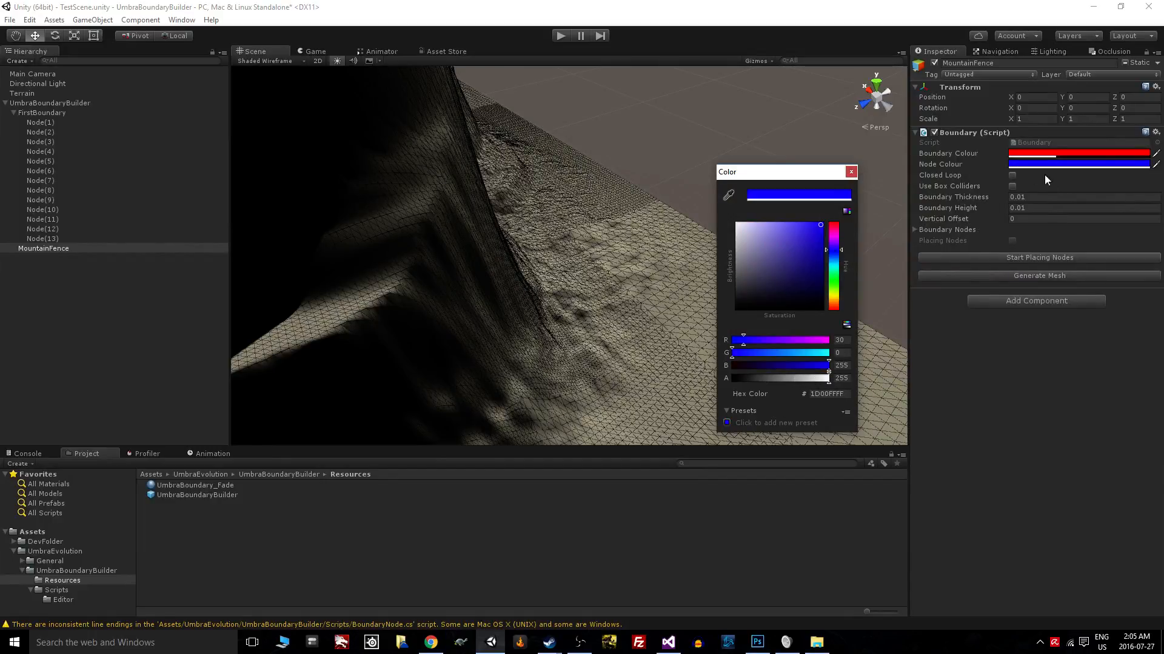
click(1039, 257)
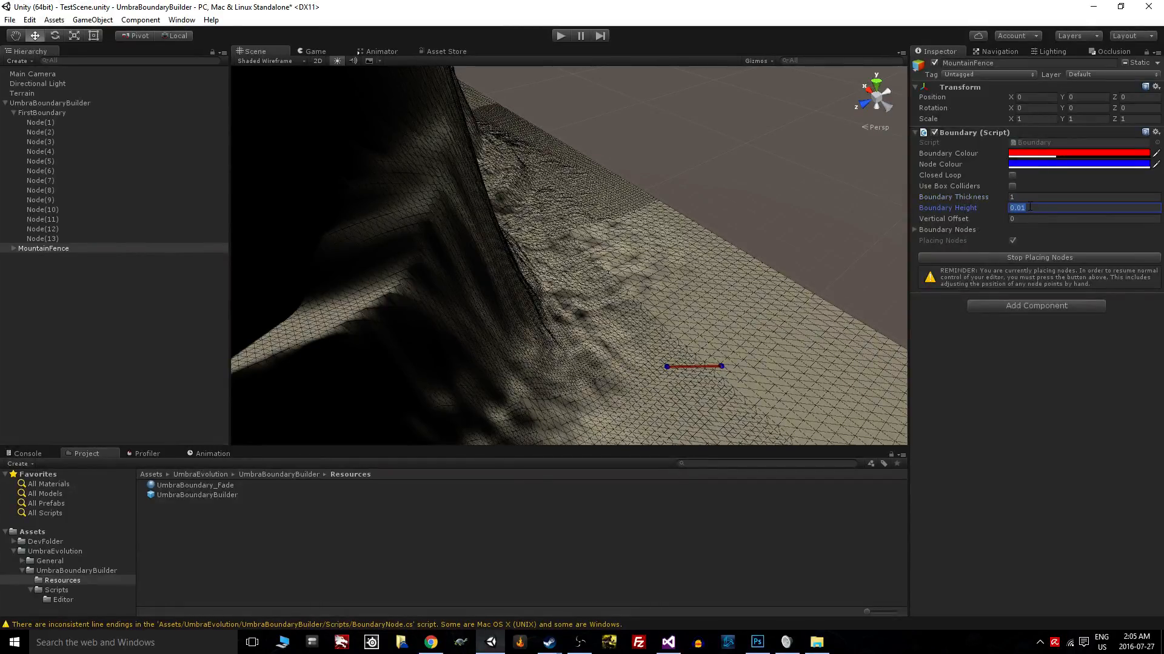
- Give the red MountainFence wall a larger thickness and a Boundary Height of 78.6
text(10)
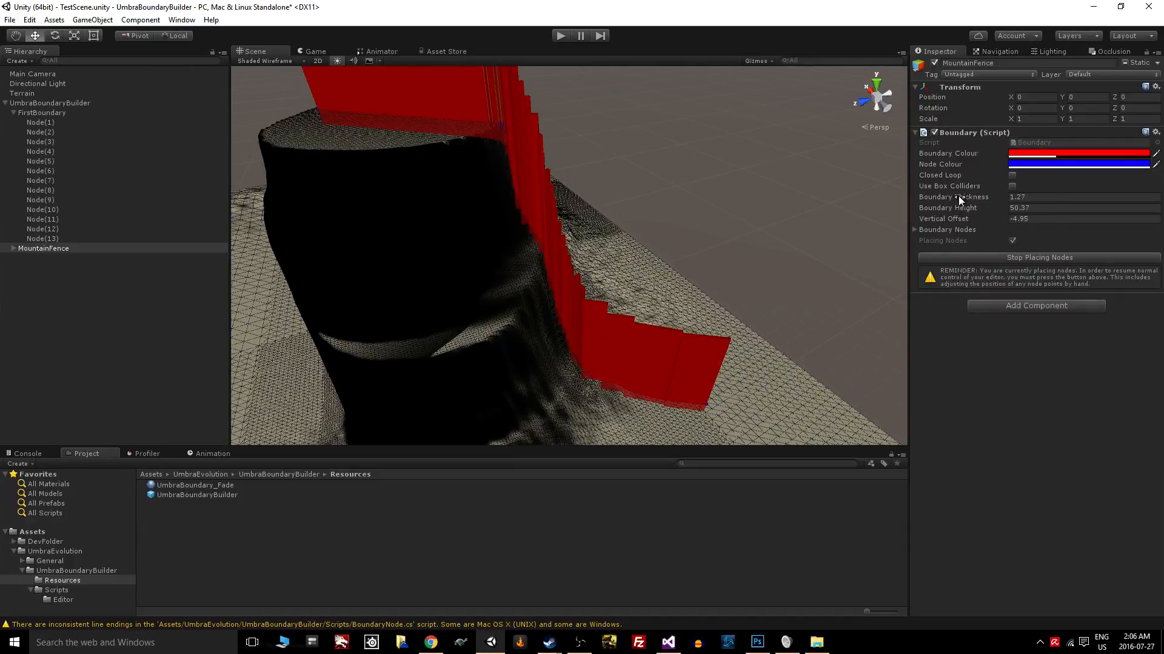
text(78.6)
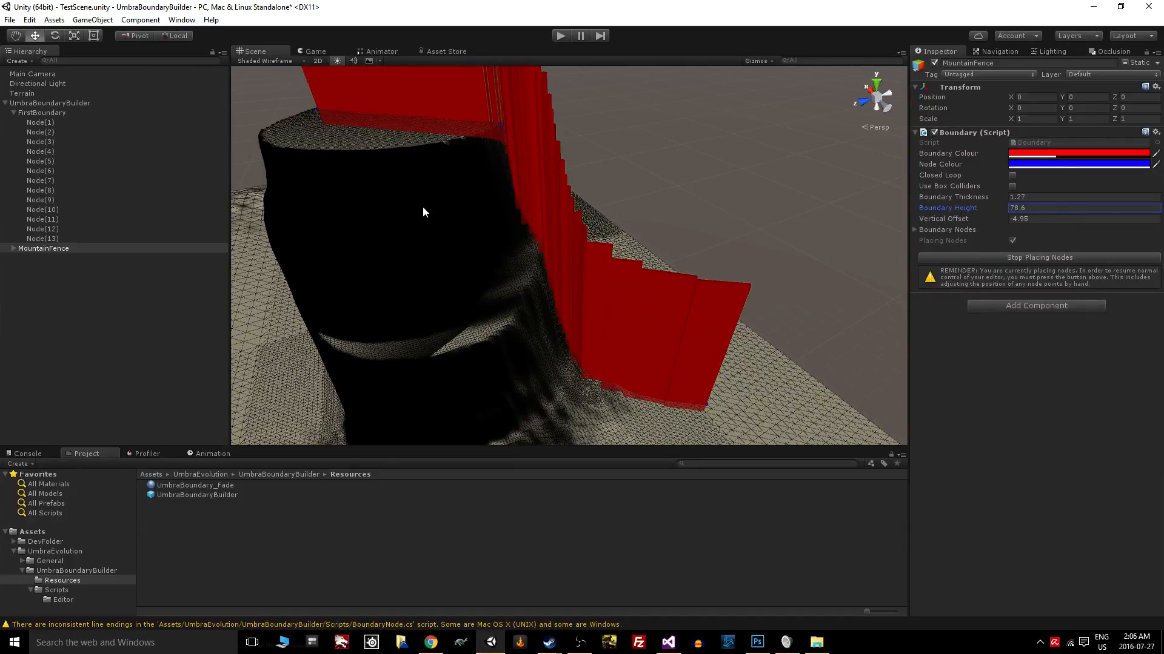
mouse_move(520, 252)
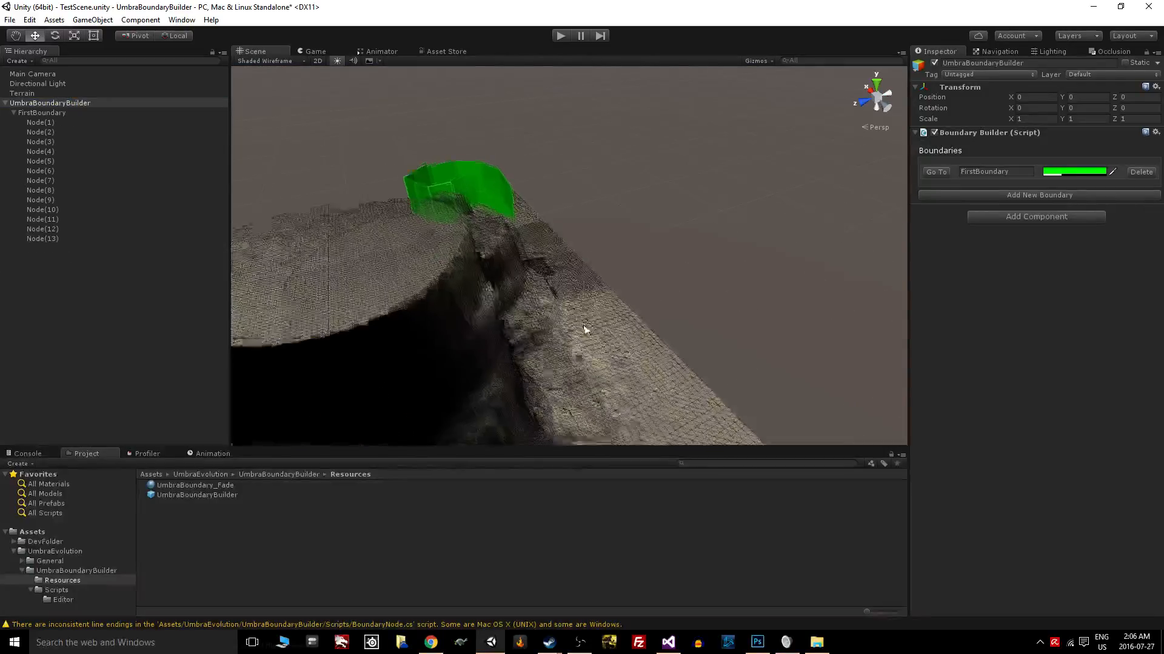
- Inspect the NavMesh edge beside the green wall, then collapse FirstBoundary's node list
drag(580, 326, 504, 346)
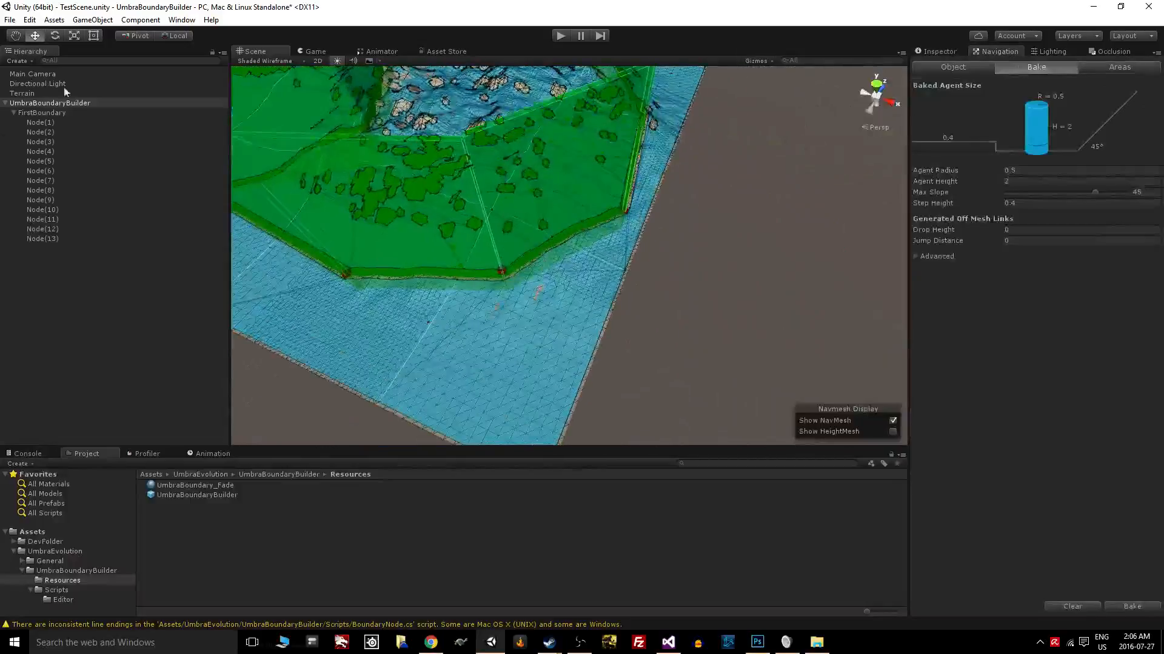
click(13, 112)
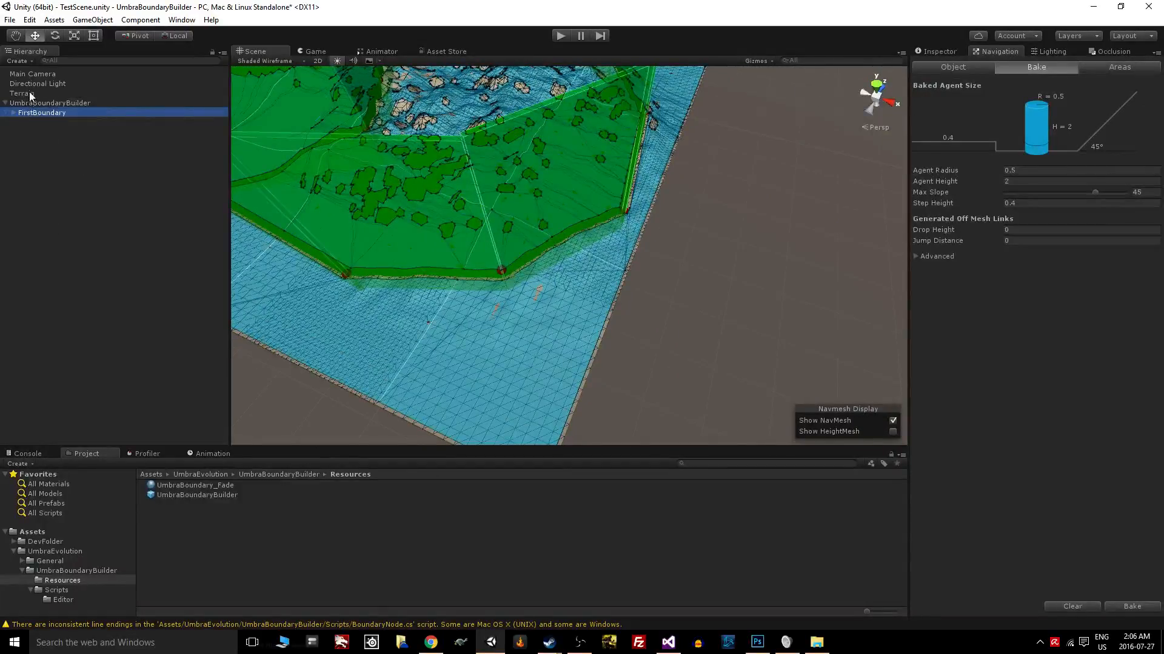